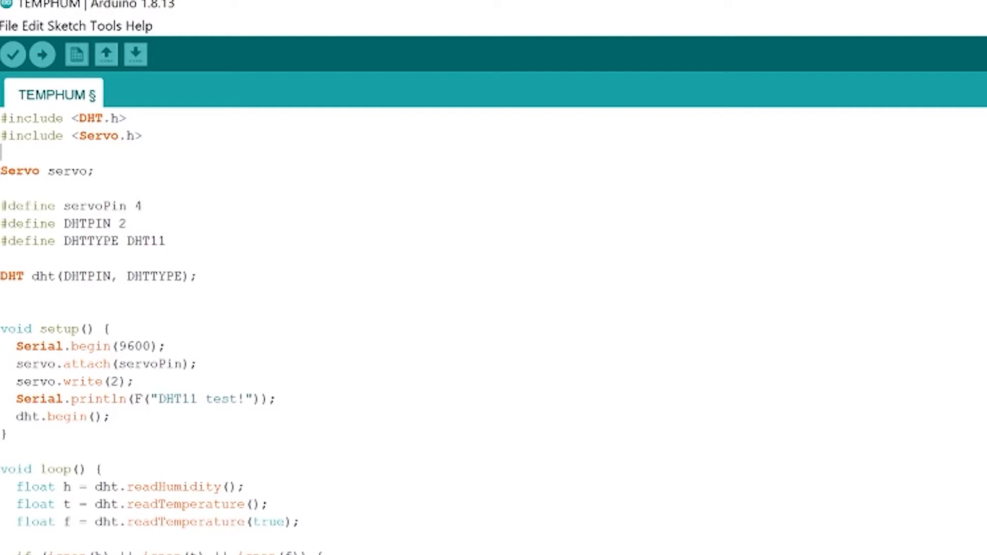
- Check the DHT library include and look up 'dh' in the library manager list
left_click_drag(3, 118, 143, 136)
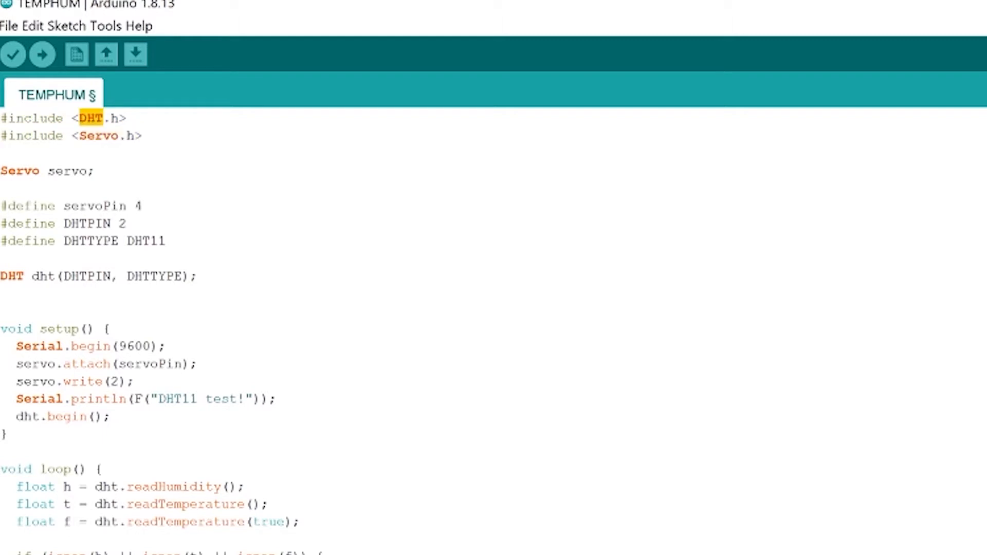
left_click(71, 26)
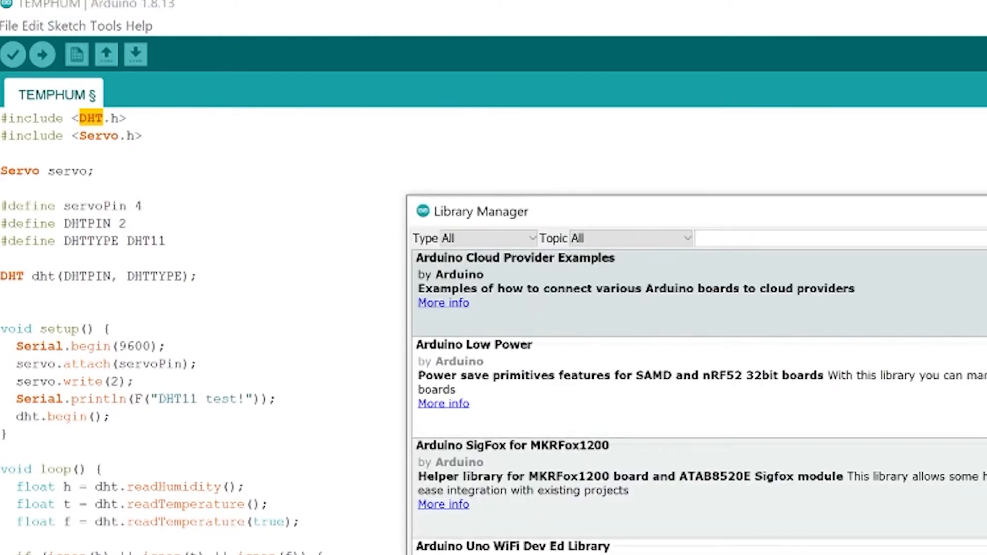
type("dh")
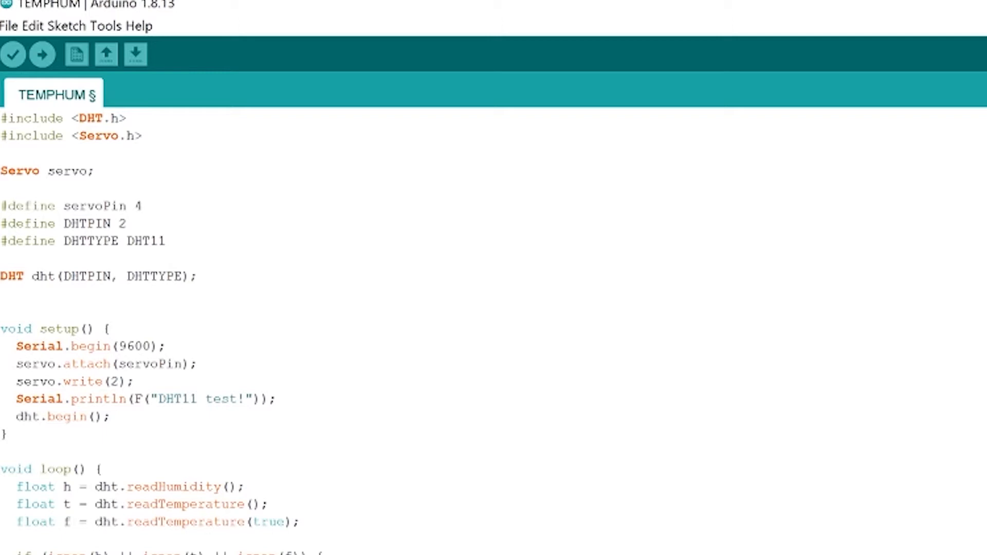
- Walk through the DHTPIN 2 and DHTTYPE definitions and the DHT dht(DHTPIN, DHTTYPE) declaration
left_click(95, 223)
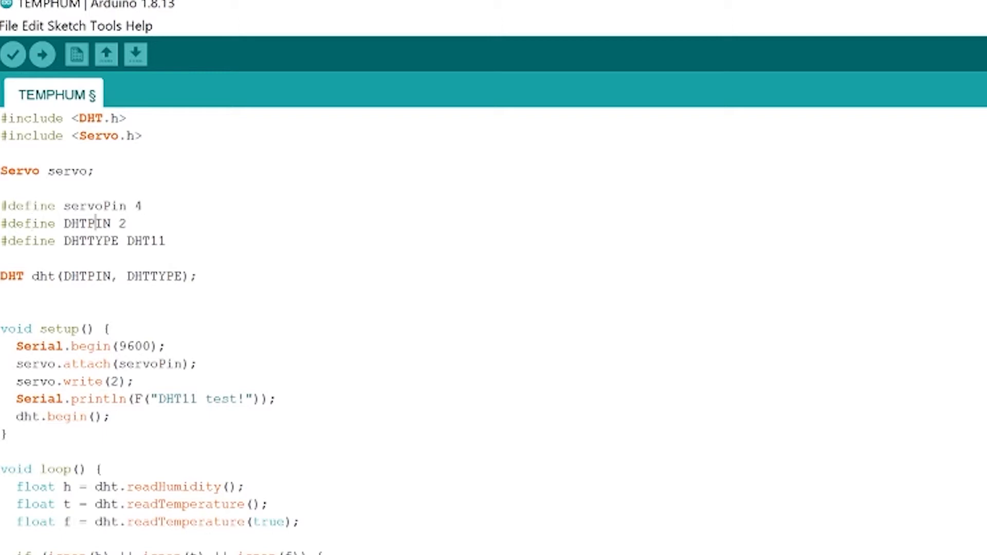
left_click(126, 223)
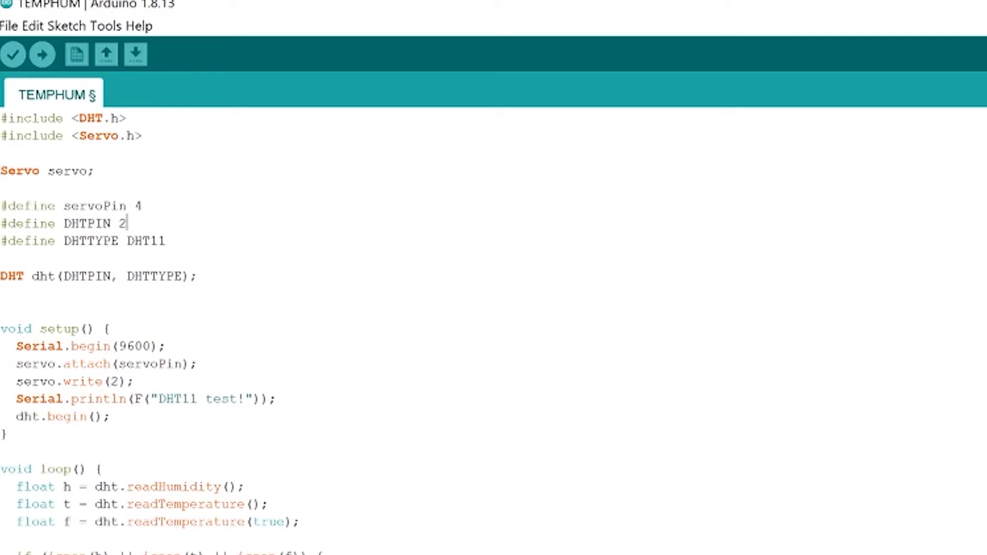
double_click(90, 240)
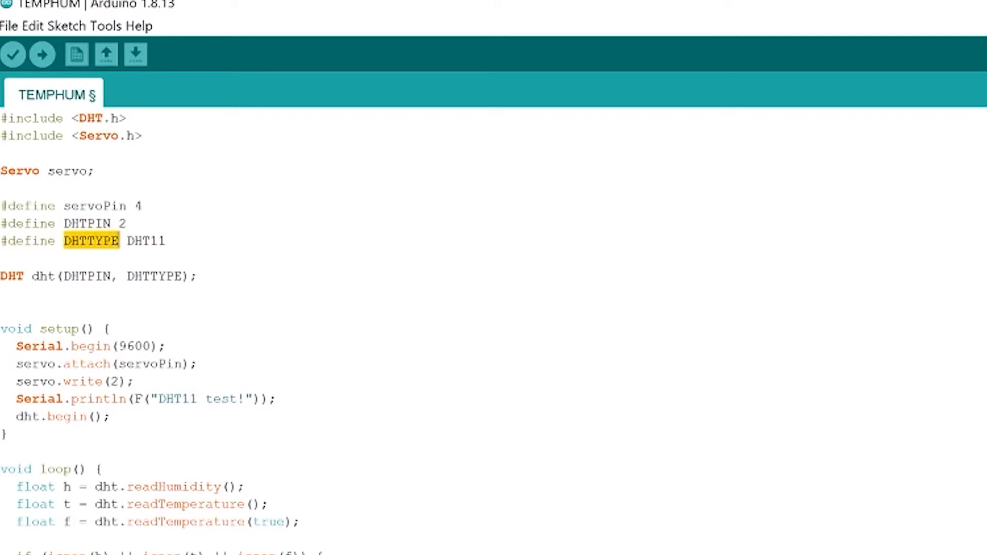
double_click(147, 240)
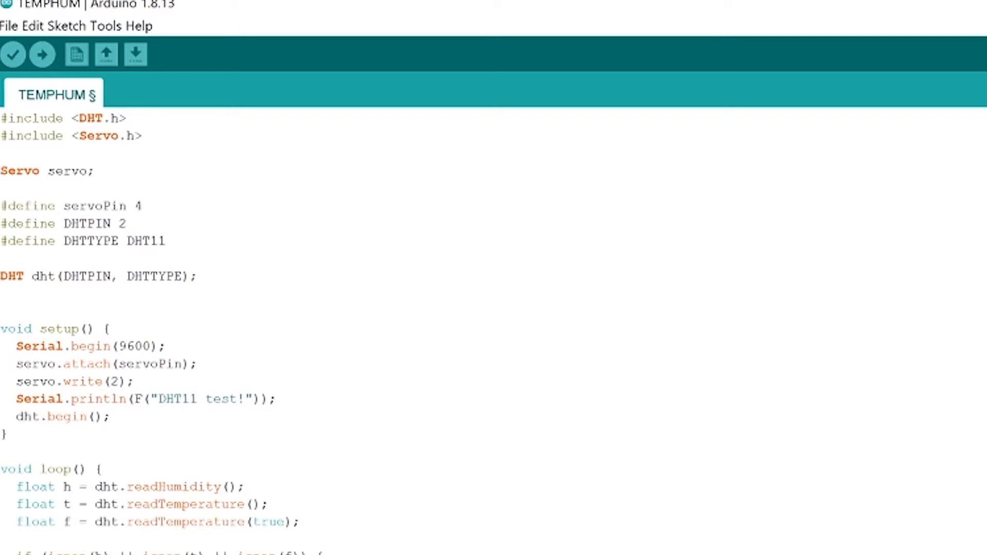
double_click(145, 241)
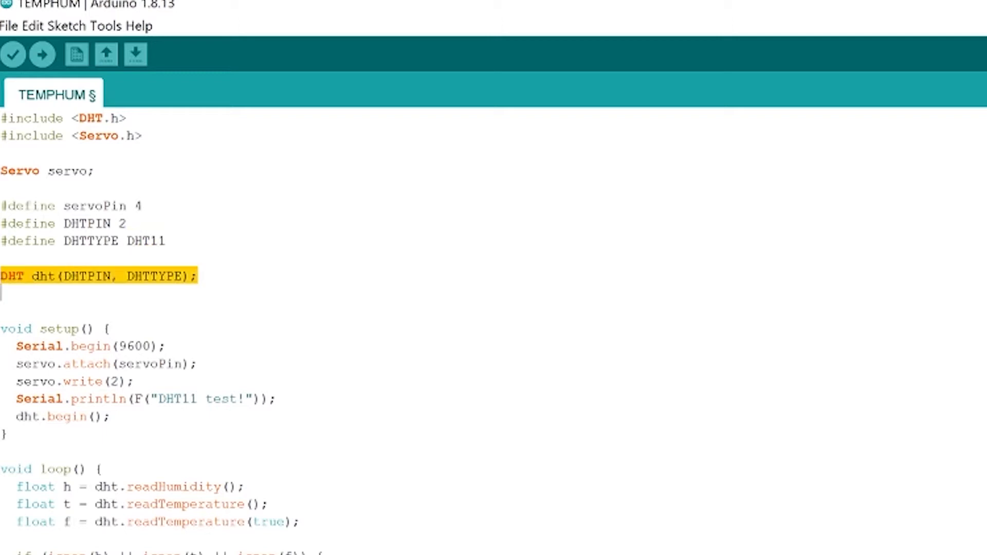
double_click(84, 277)
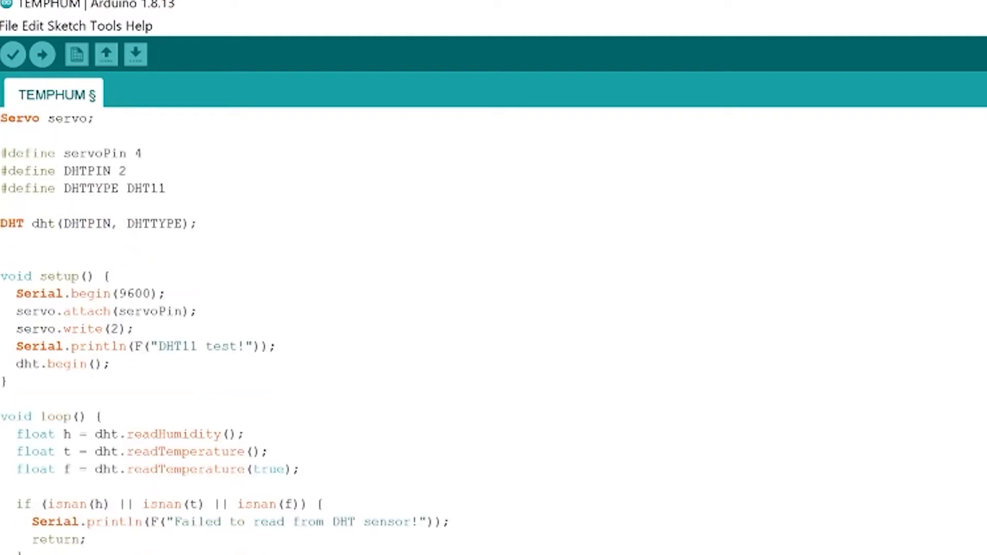
left_click_drag(3, 153, 119, 189)
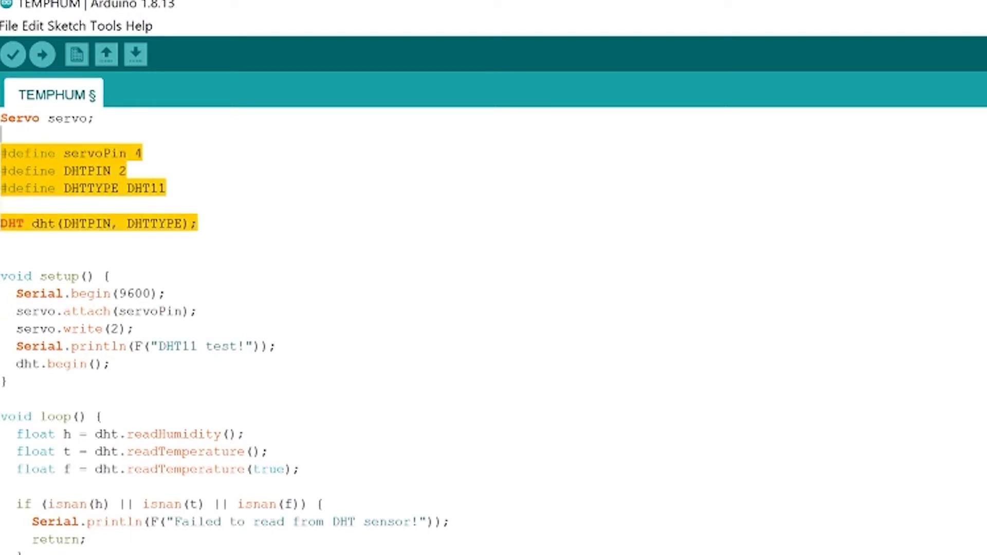
- Review setup(): Serial.begin(9600), servo attach on servoPin, servo.write(2), test println and dht.begin()
left_click(101, 310)
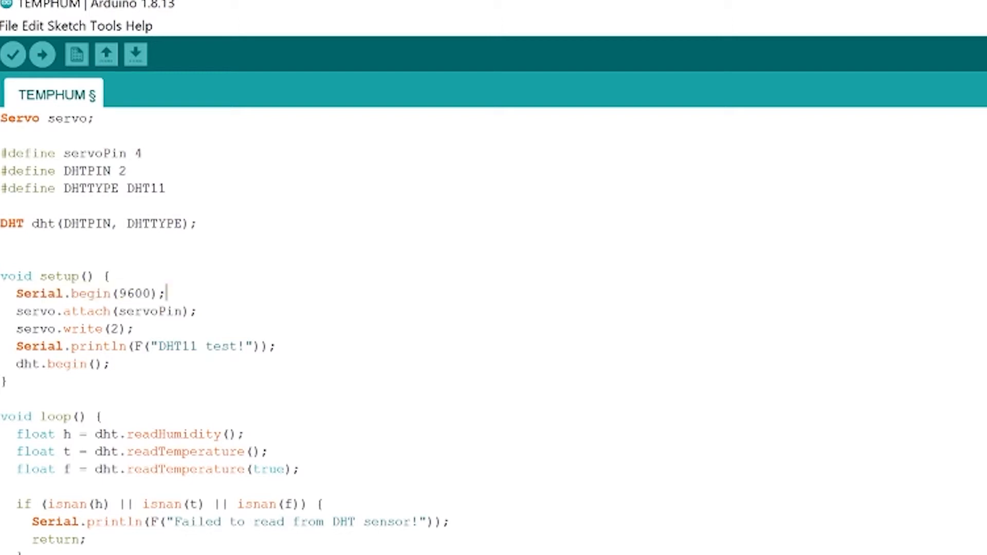
double_click(133, 293)
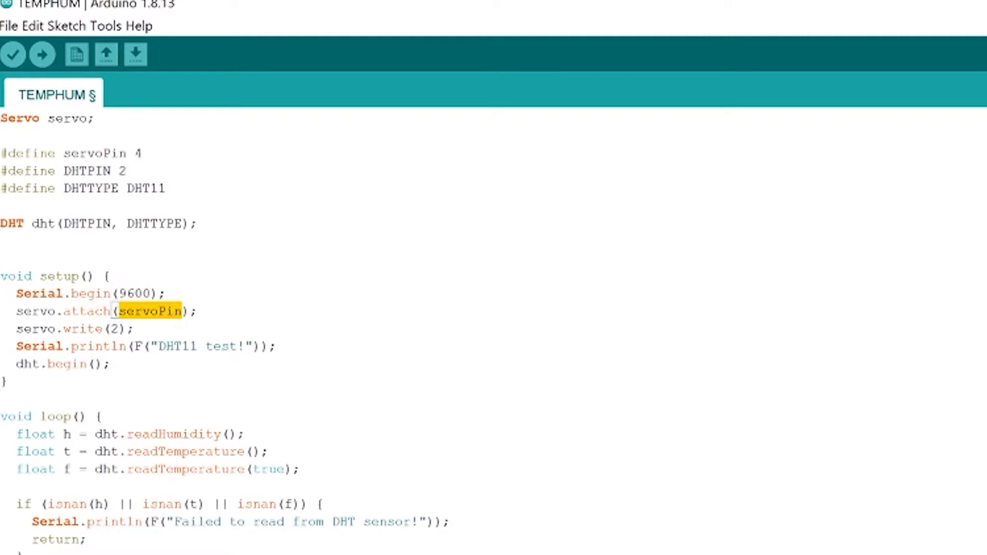
left_click(108, 329)
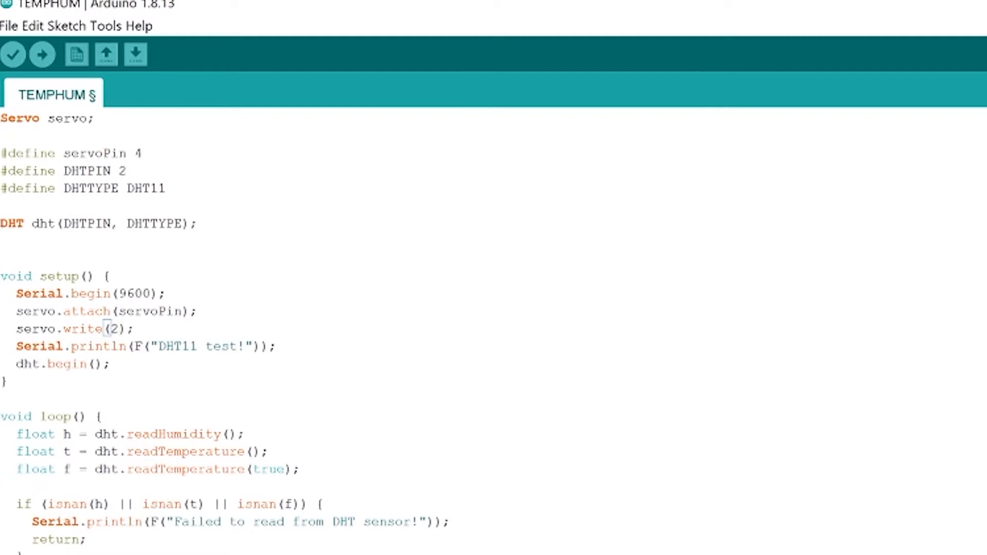
double_click(39, 345)
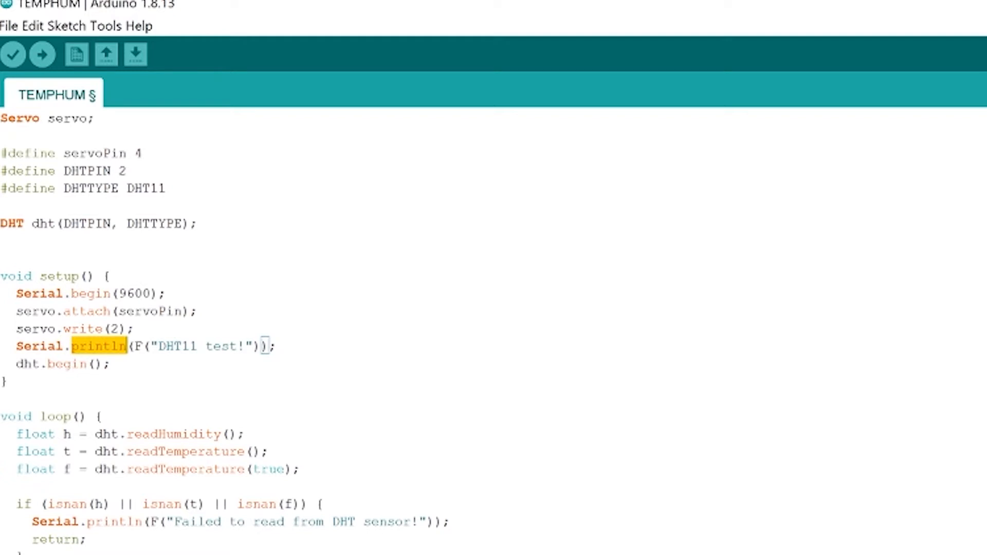
double_click(27, 364)
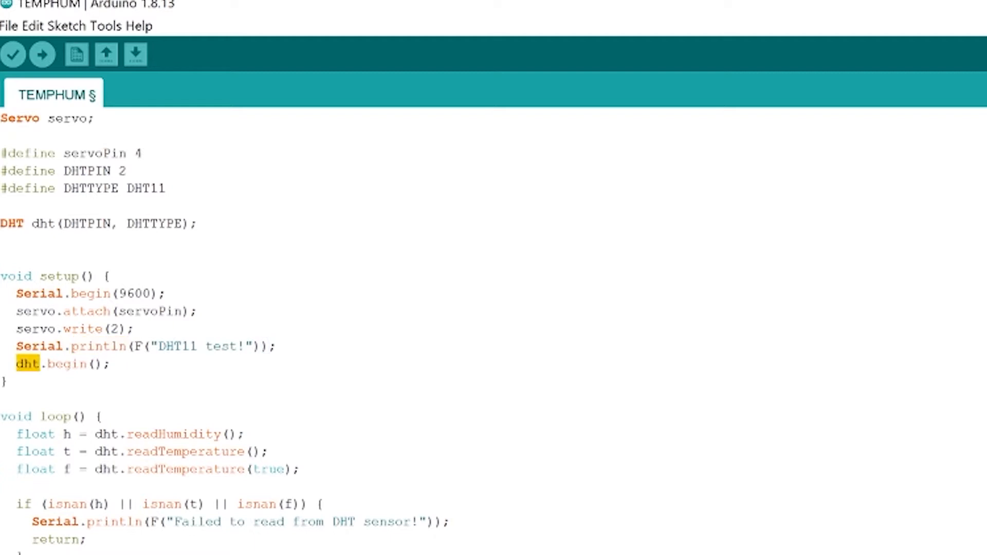
left_click(98, 365)
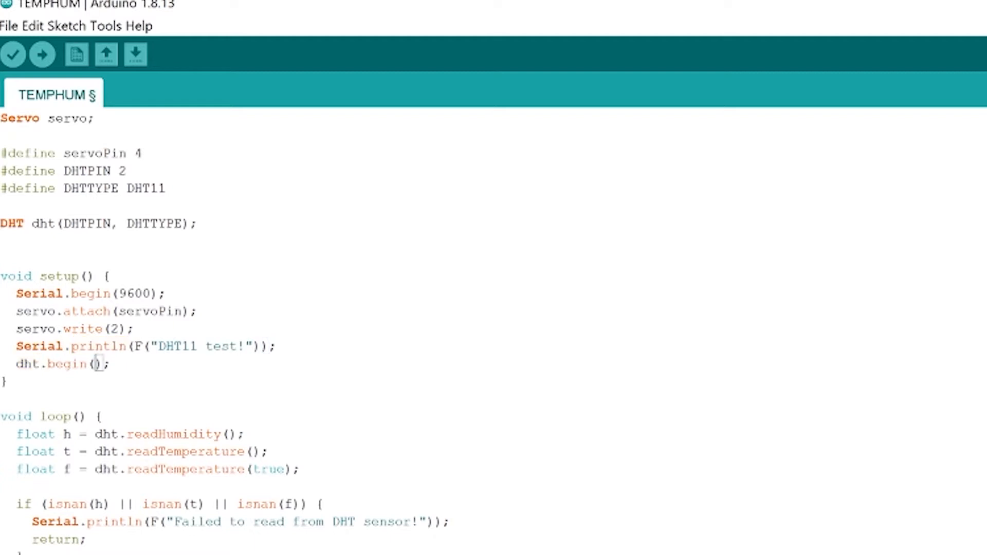
scroll("down", 3)
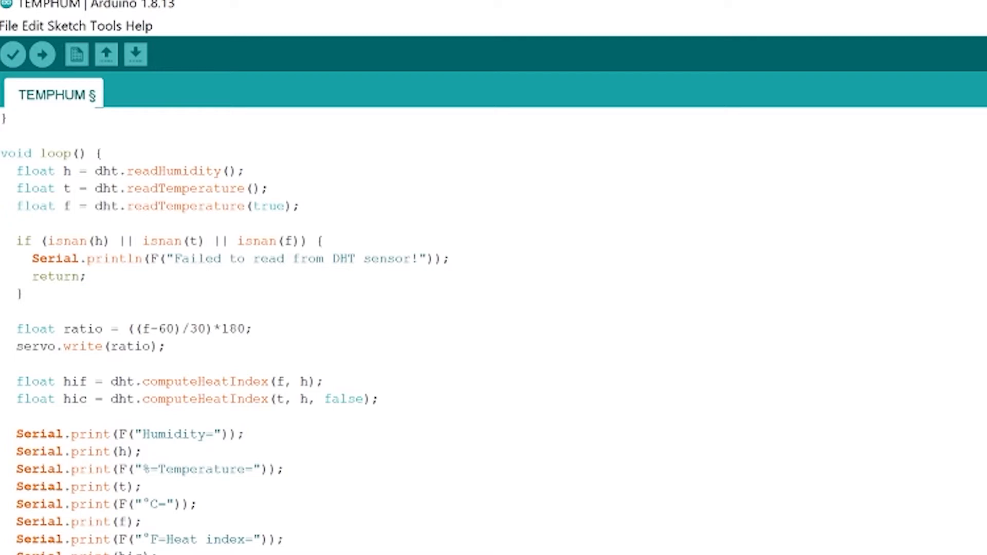
- Review loop(): the feels-like float f reading, sensor read failure check, servo ratio and servo.write(ratio)
left_click(299, 206)
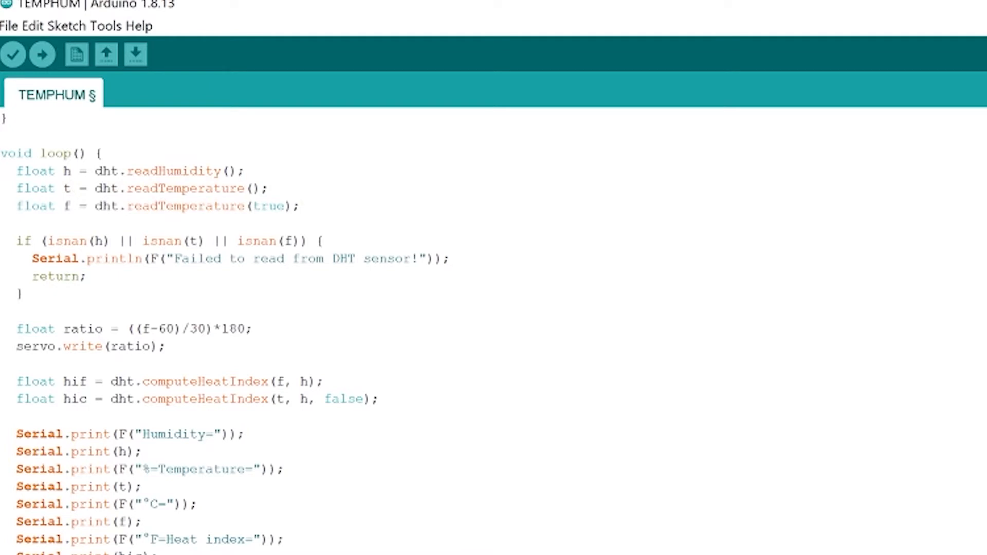
left_click(71, 205)
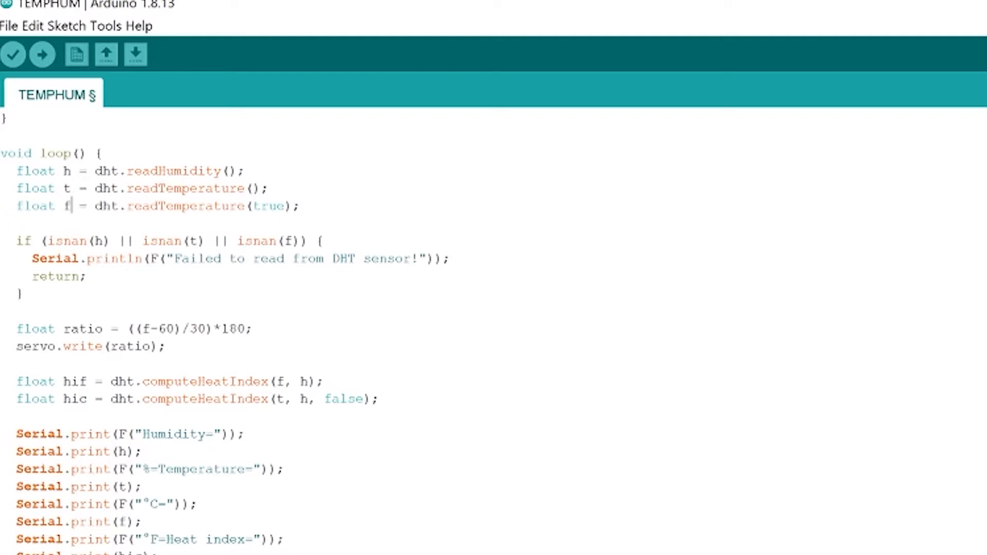
double_click(267, 205)
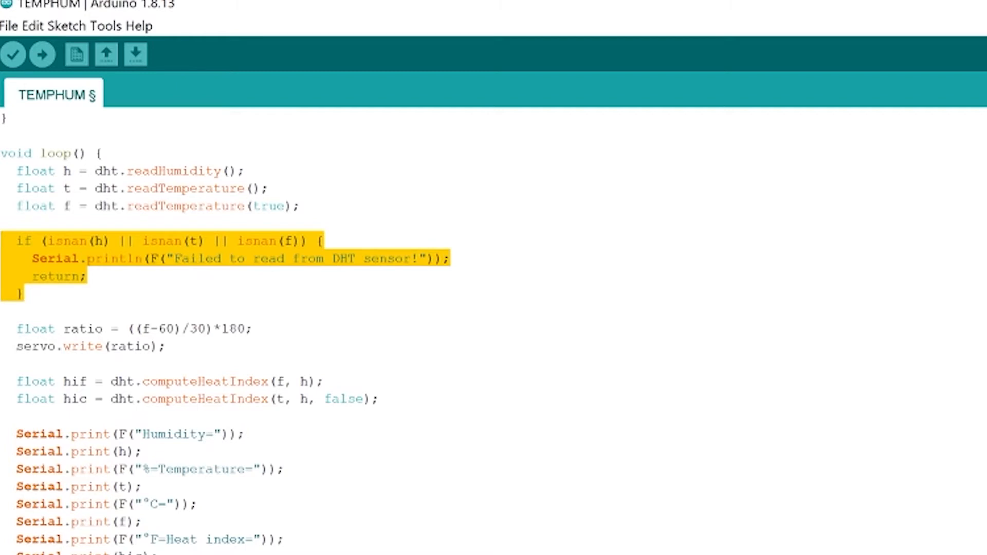
left_click(106, 346)
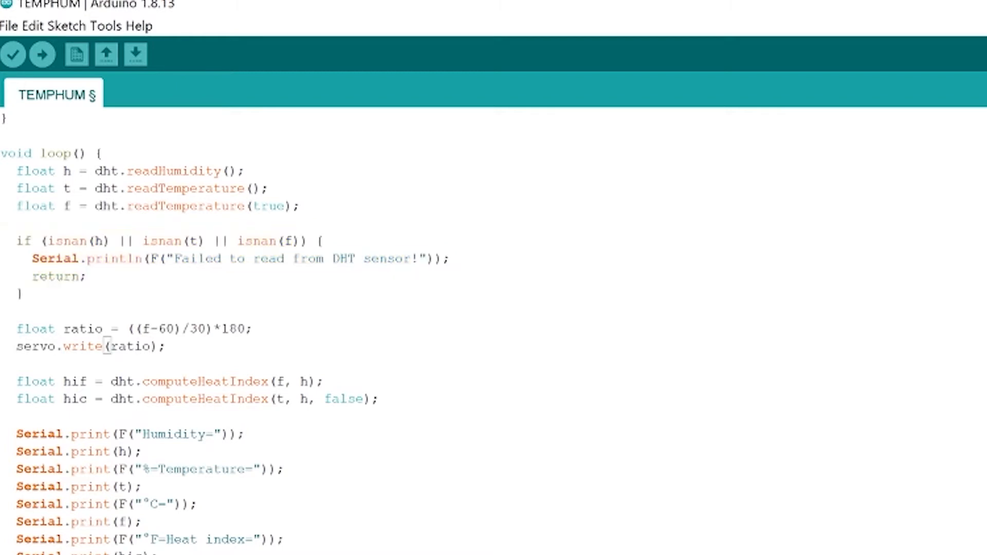
left_click(18, 329)
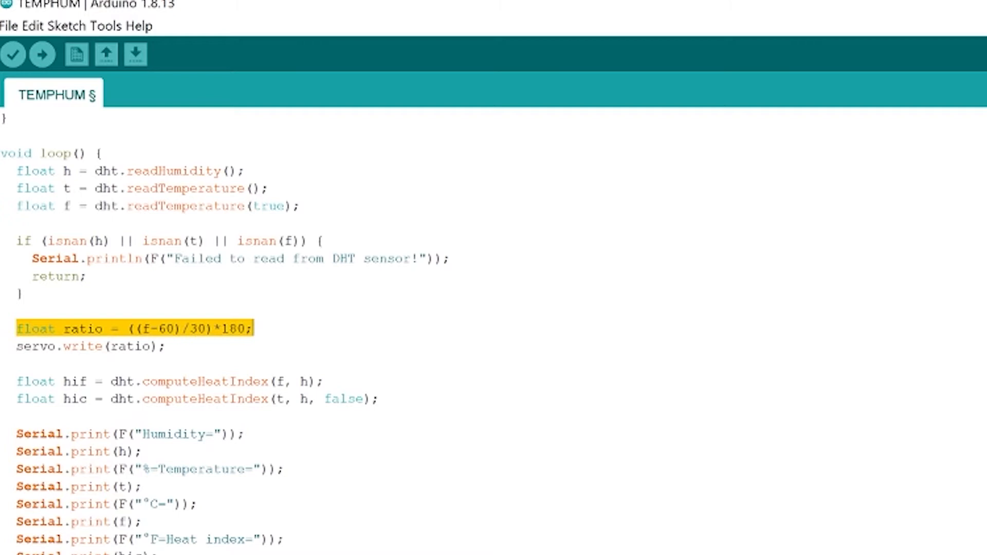
left_click(252, 329)
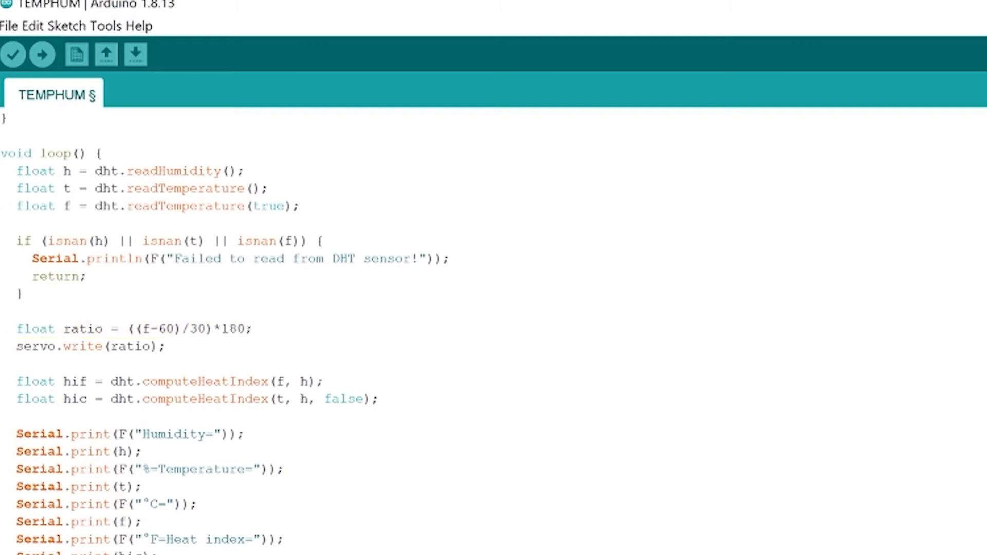
left_click(251, 329)
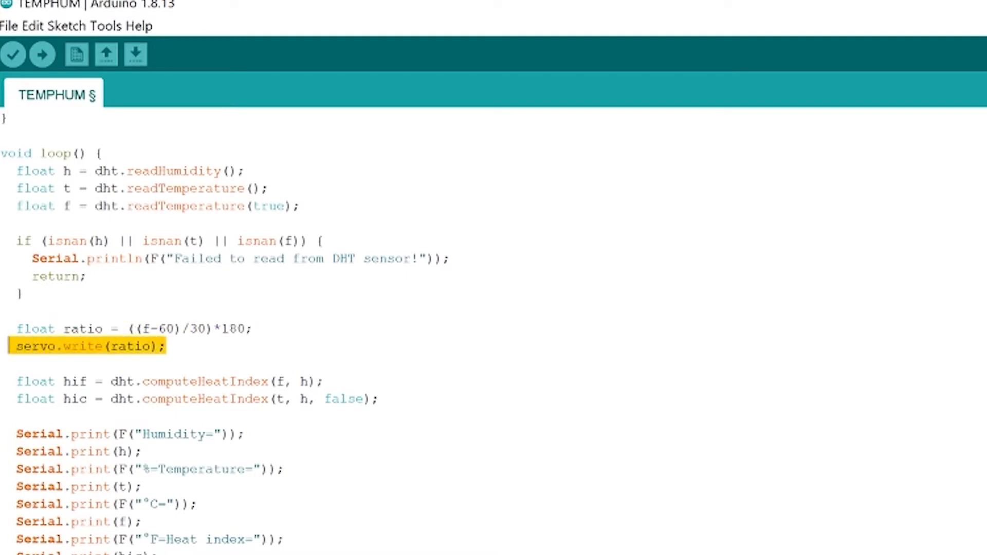
left_click(164, 346)
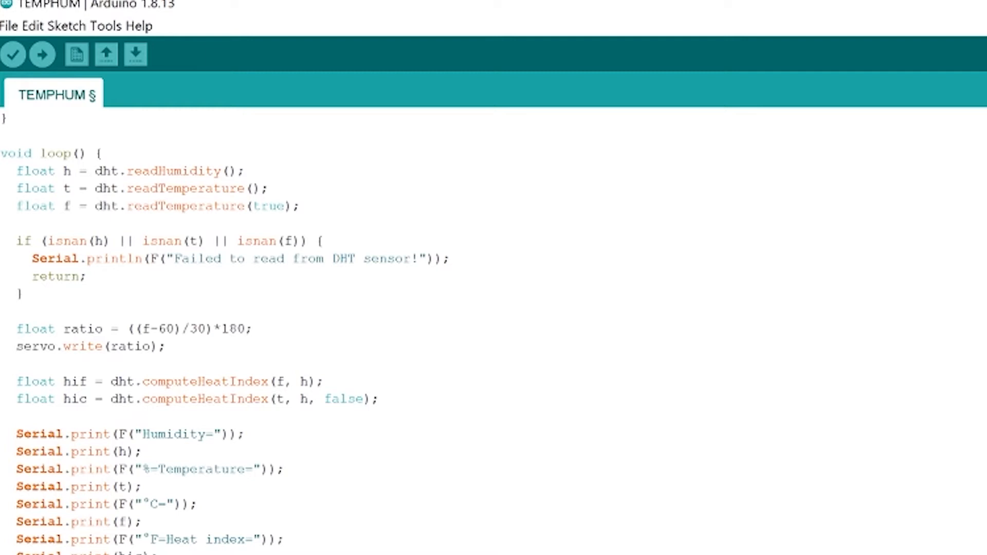
- Go over the remaining loop output lines and upload the TEMPHUM sketch to the board
double_click(74, 382)
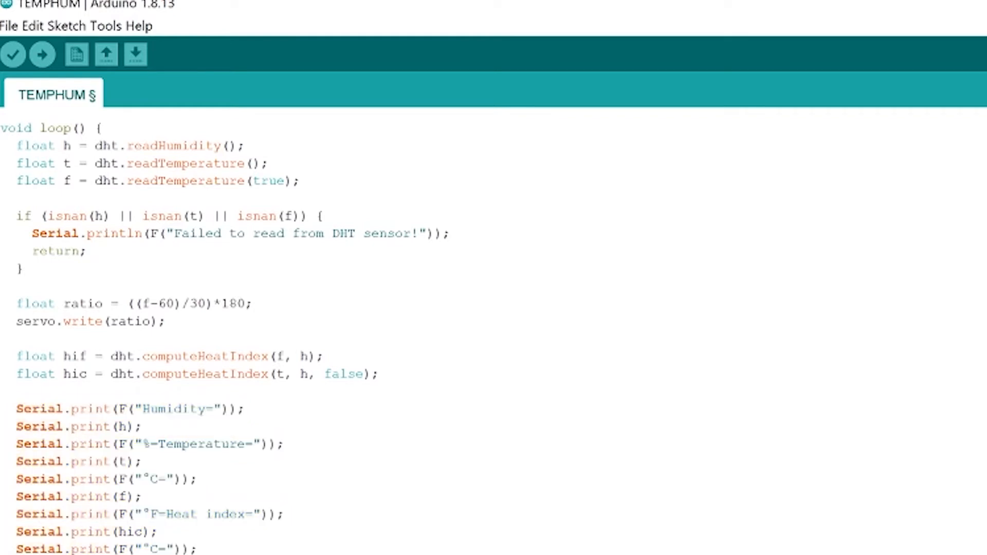
double_click(168, 548)
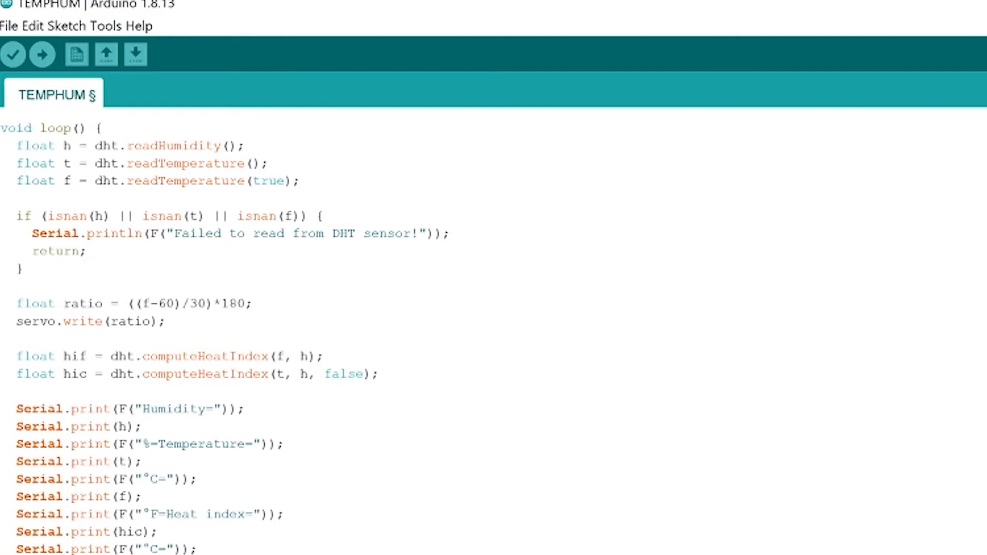
left_click_drag(17, 408, 202, 549)
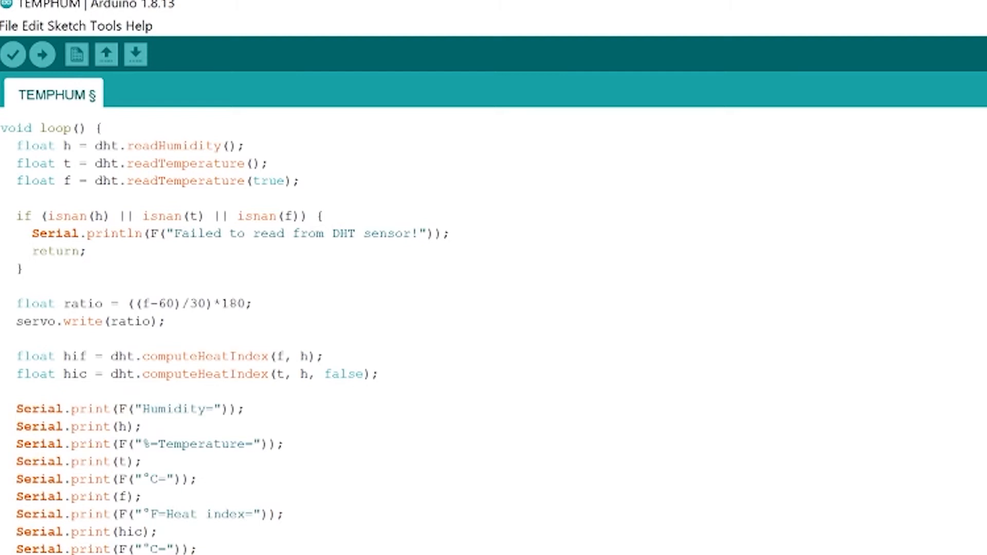
left_click(41, 54)
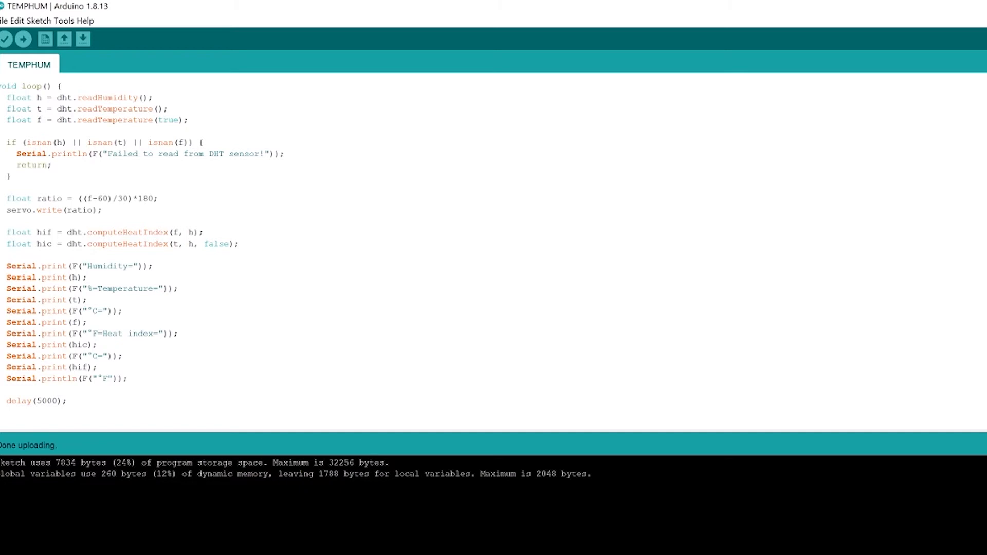
- Open the Serial Monitor from the Tools menu to watch the COM3 sensor readings
left_click(61, 21)
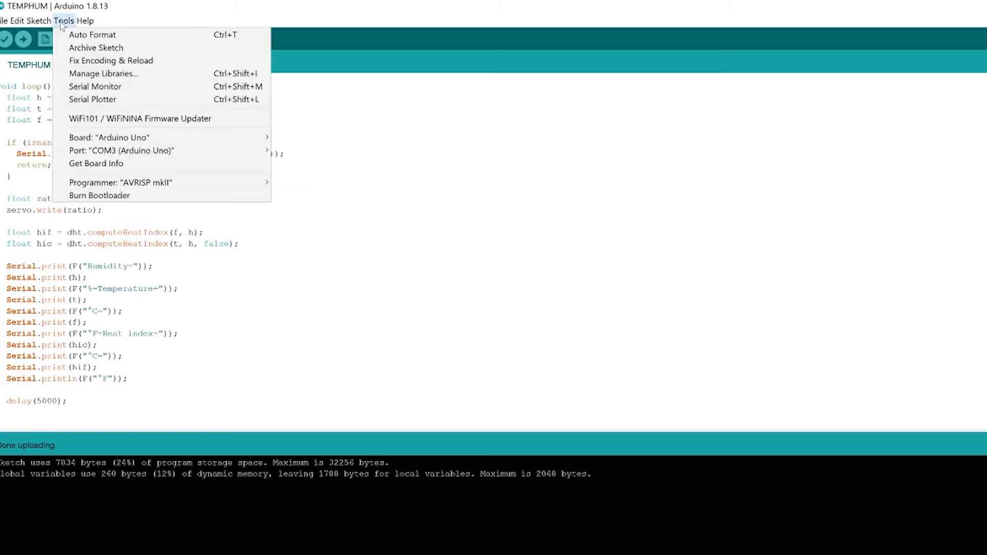
left_click(95, 87)
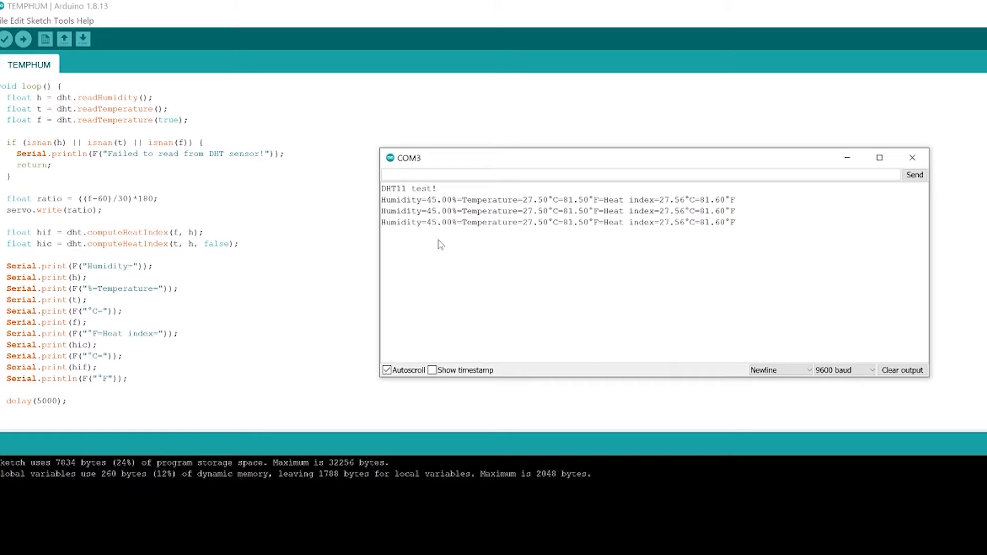
mouse_move(647, 248)
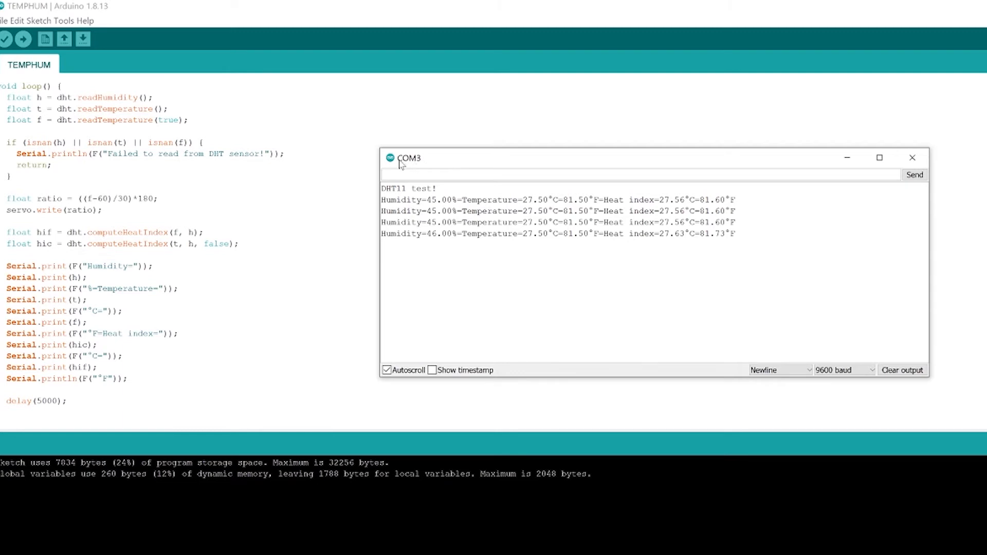
mouse_move(428, 161)
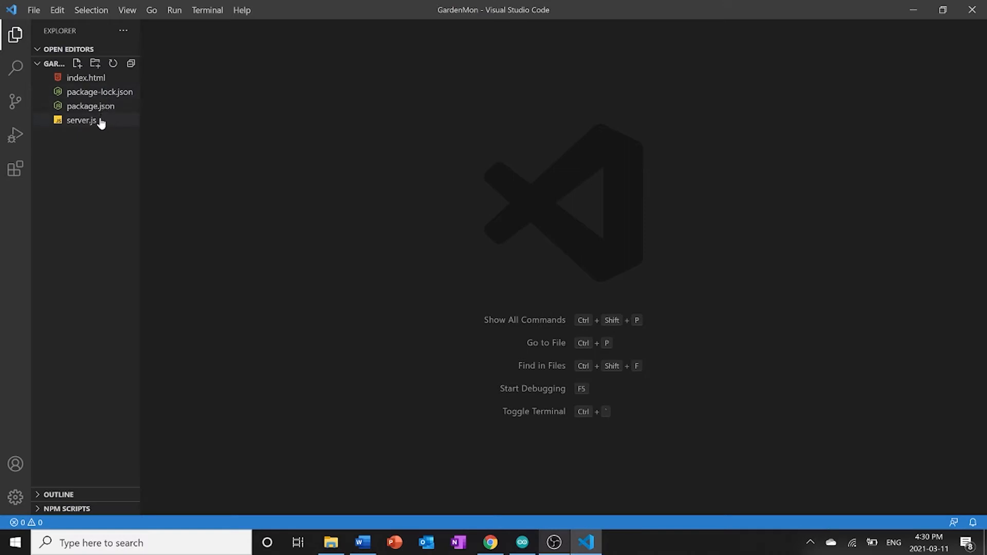
mouse_move(82, 120)
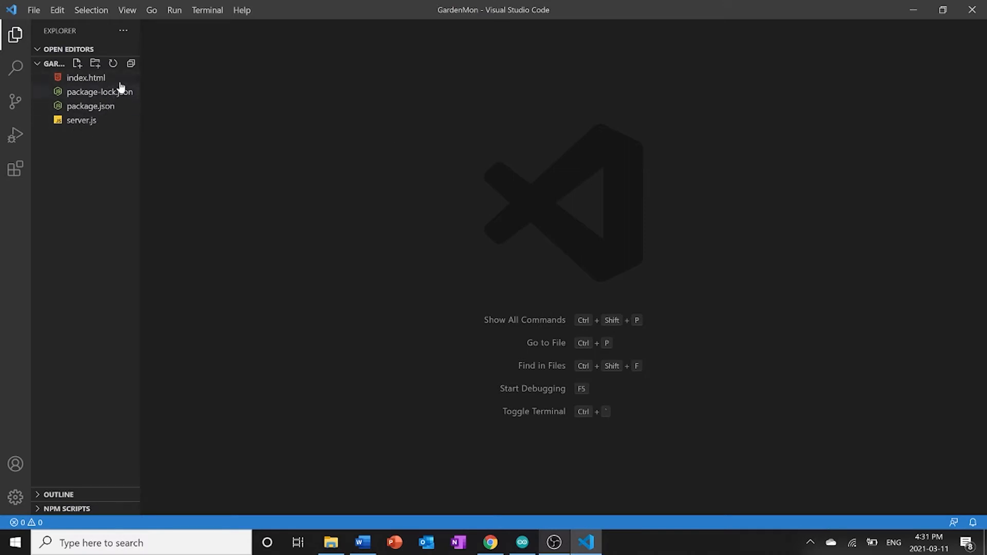
- Show the GardenMon folder in the VS Code Explorer with index.html, package.json and server.js
left_click(81, 120)
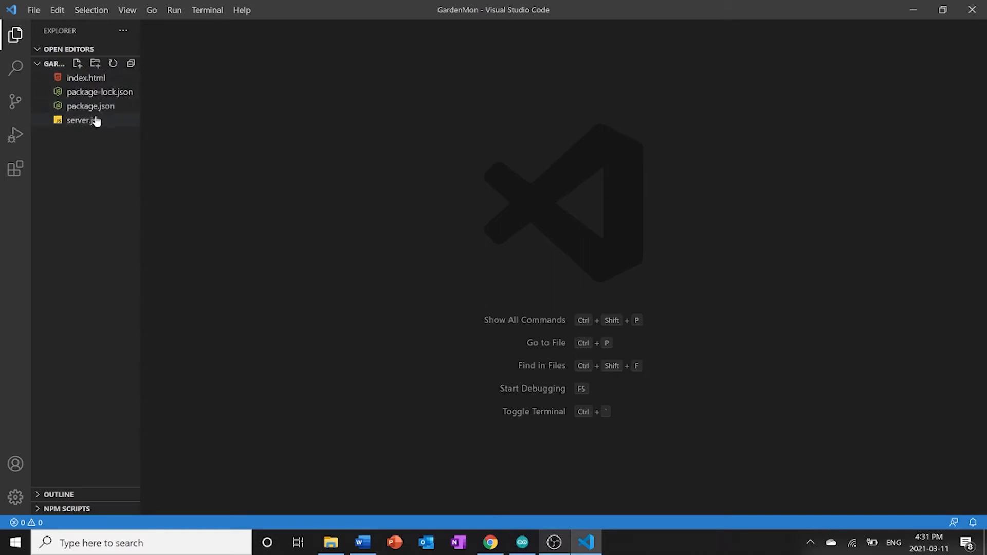
mouse_move(80, 120)
type("n")
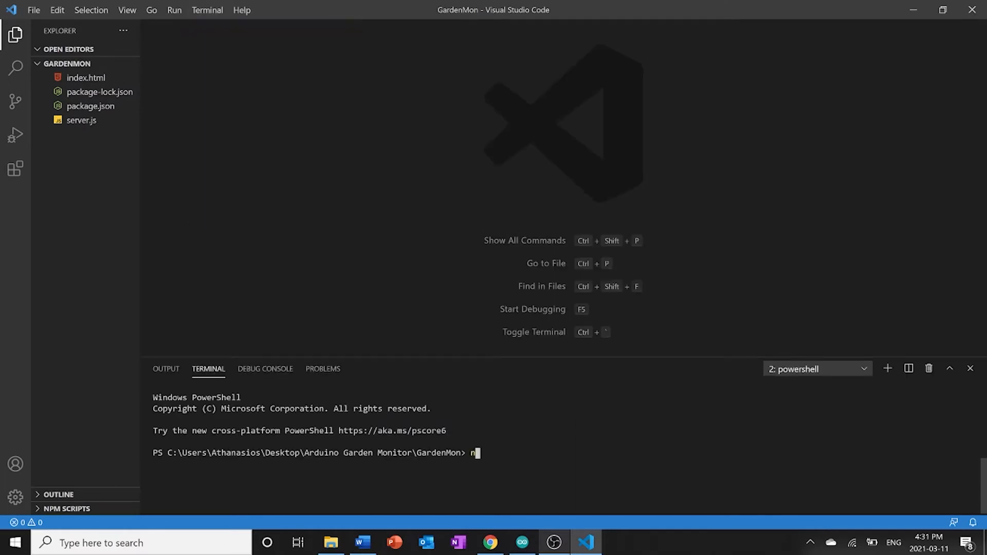
- Run npm install in the integrated terminal so node_modules is added to the project
type("pm int")
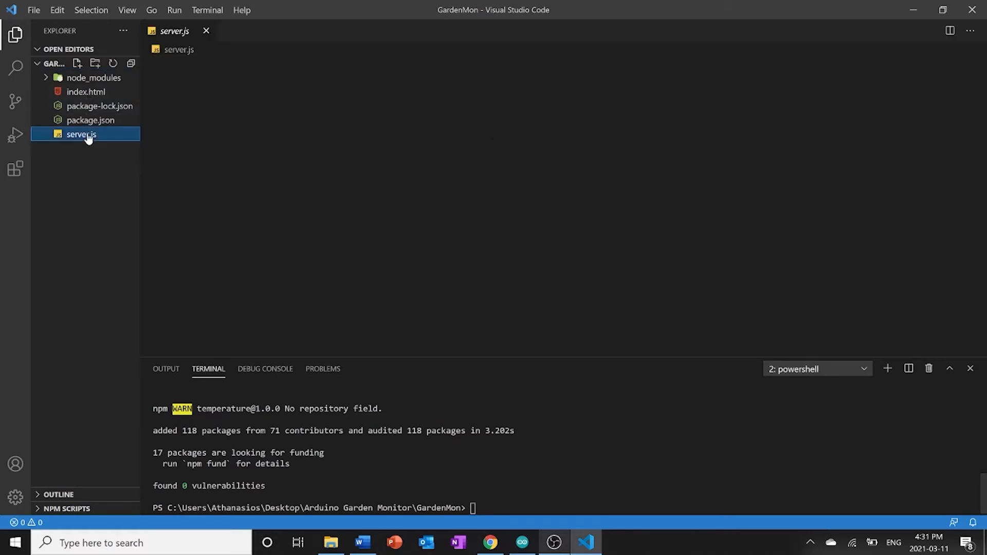
- Pin server.js as a tab and go over its fs require, index declaration and serial parsers object
double_click(80, 134)
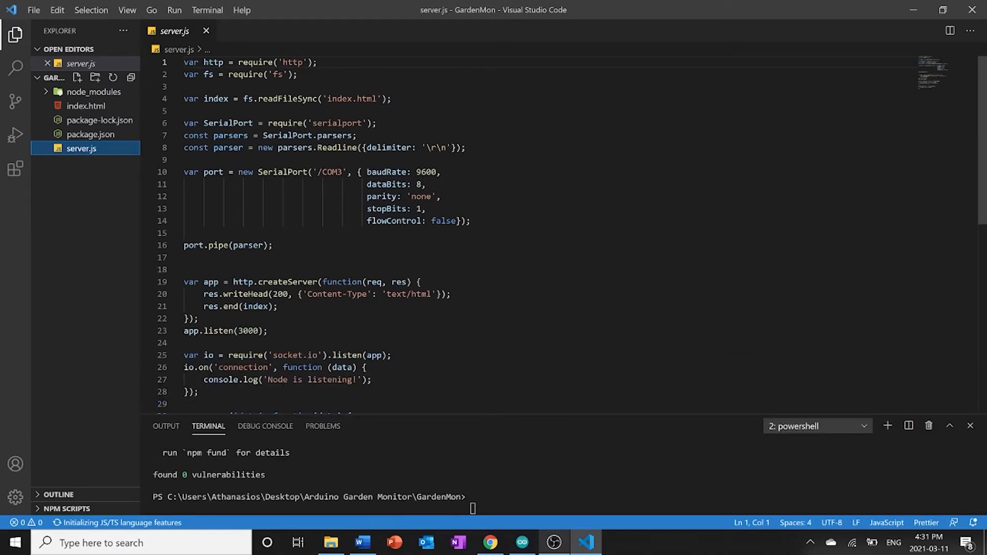
left_click(318, 63)
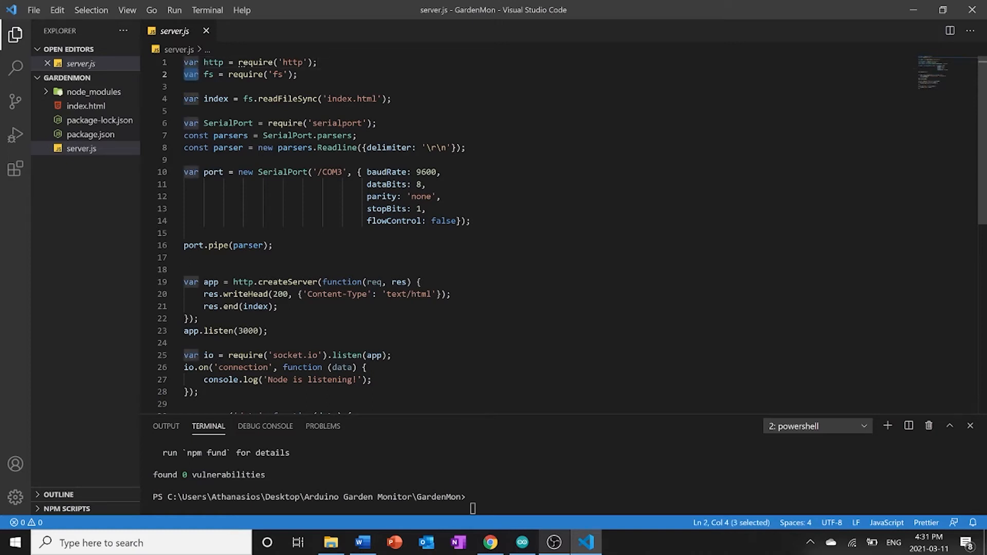
double_click(208, 74)
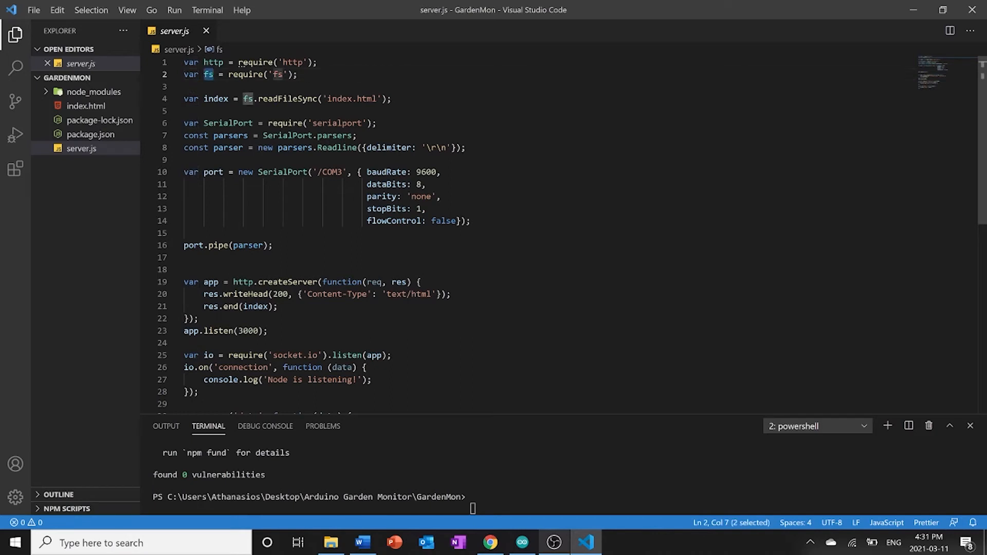
double_click(190, 98)
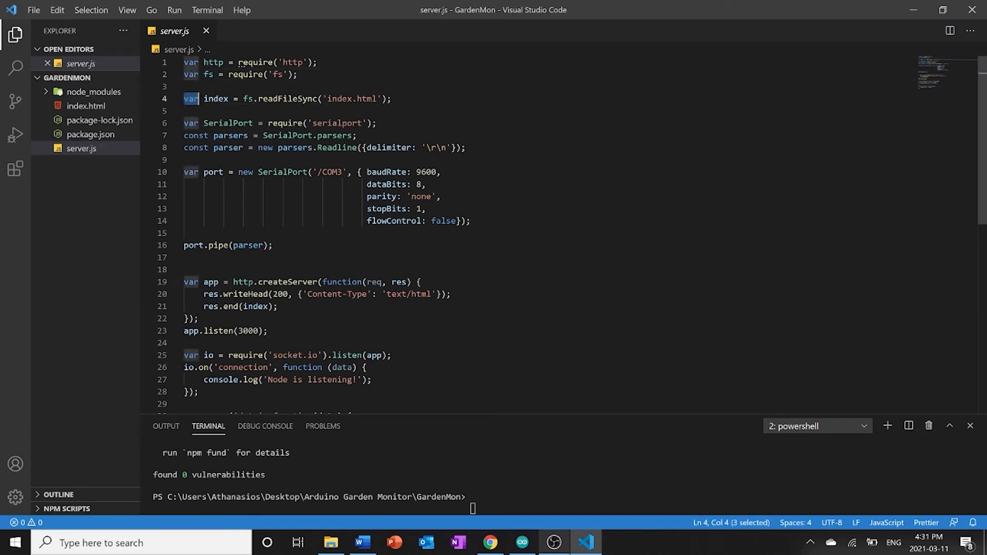
double_click(215, 99)
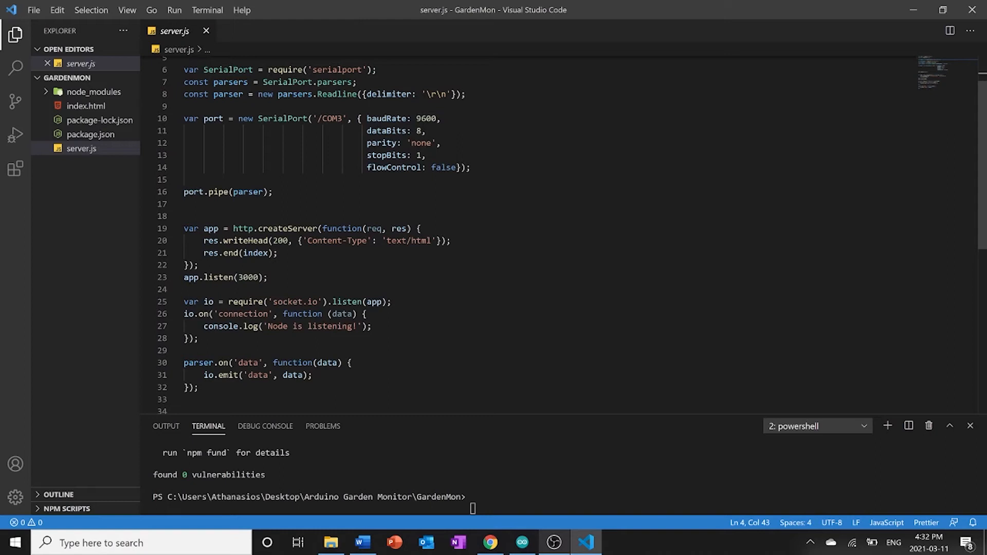
double_click(336, 70)
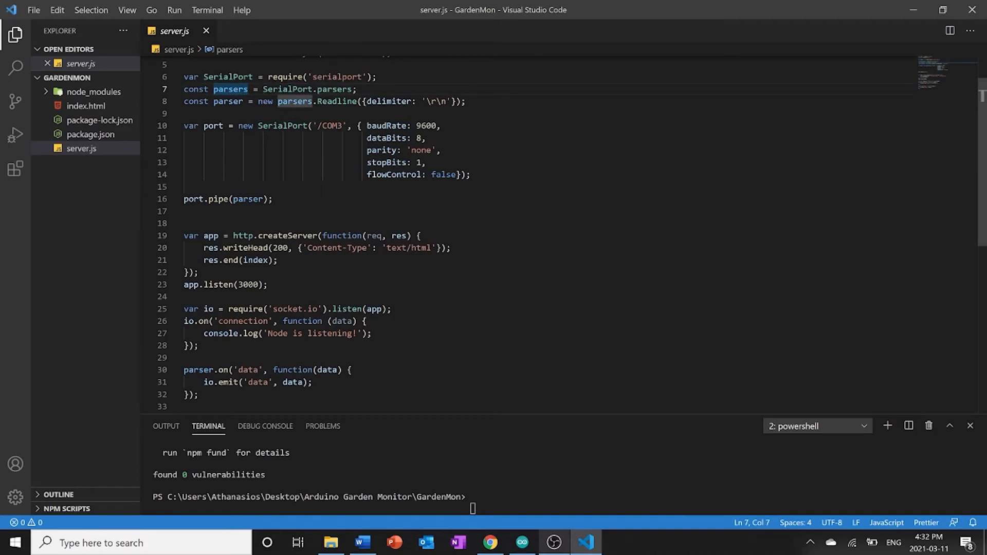
mouse_move(388, 138)
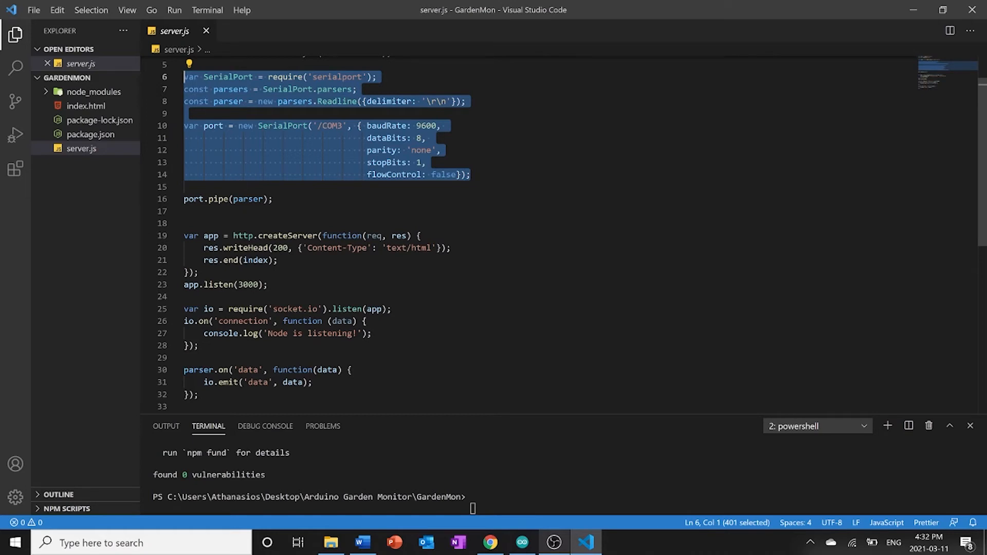
double_click(332, 126)
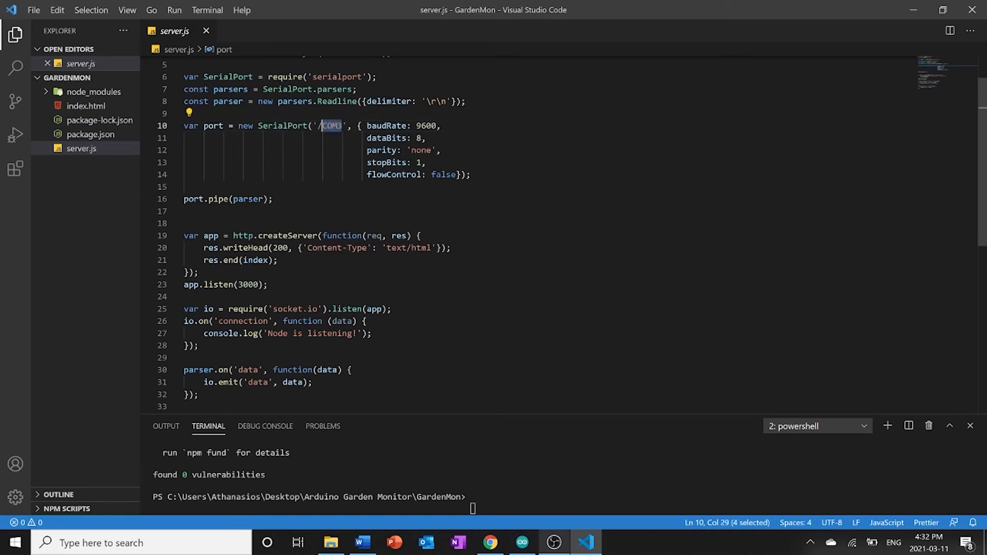
left_click(321, 125)
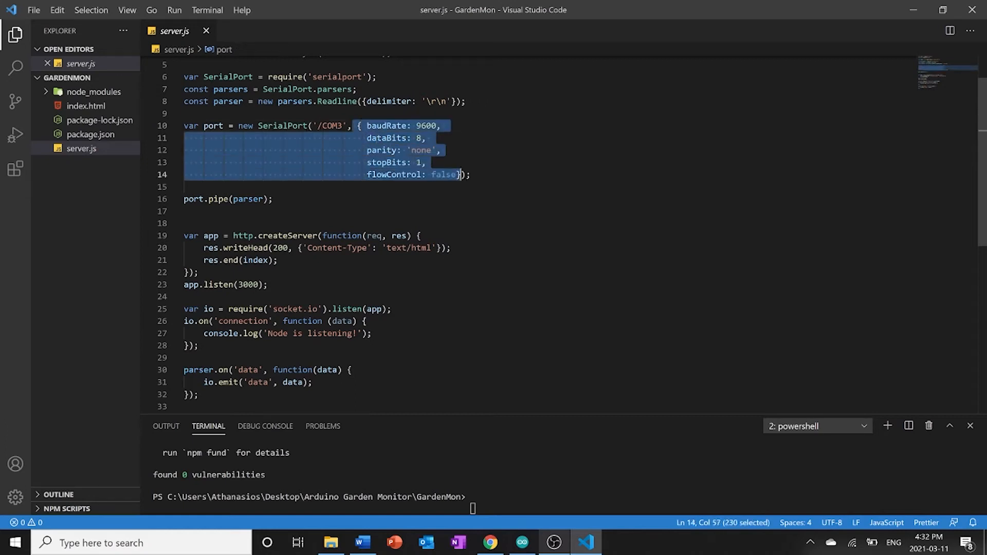
left_click(469, 175)
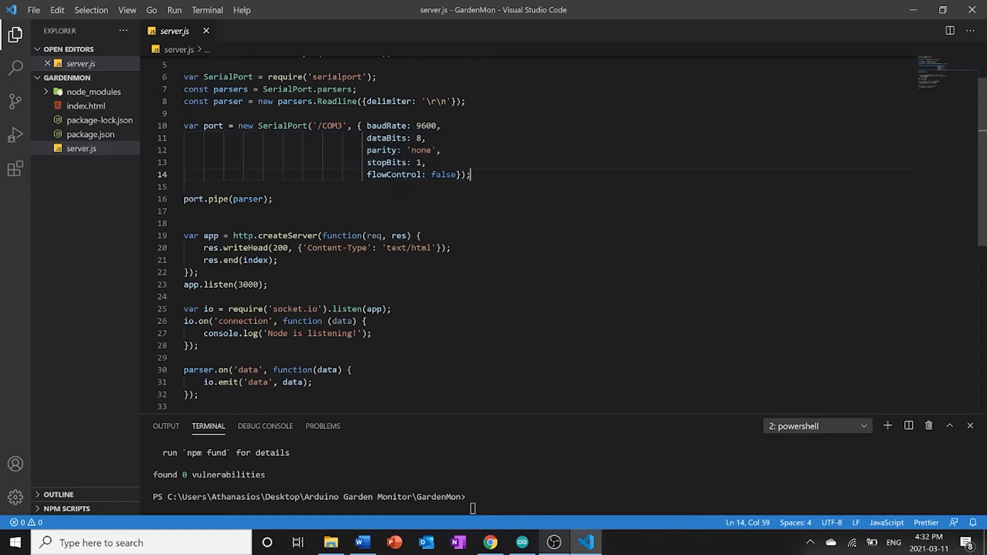
left_click_drag(470, 174, 367, 150)
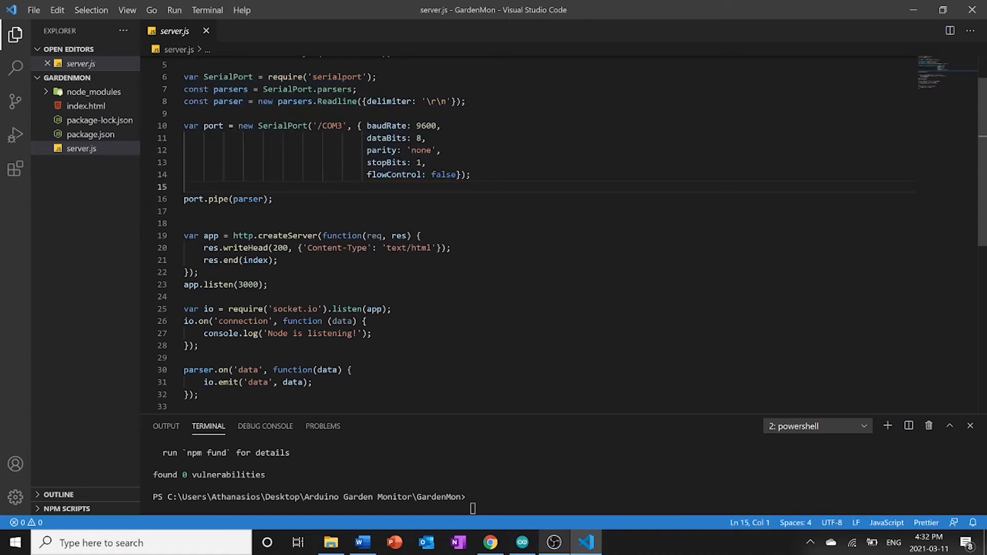
left_click_drag(183, 77, 470, 174)
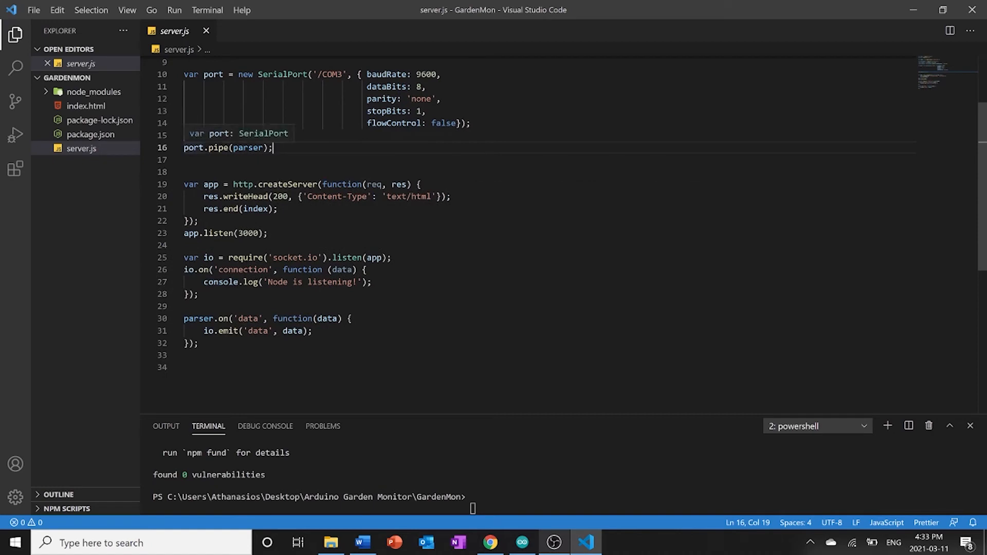
scroll("up", 3)
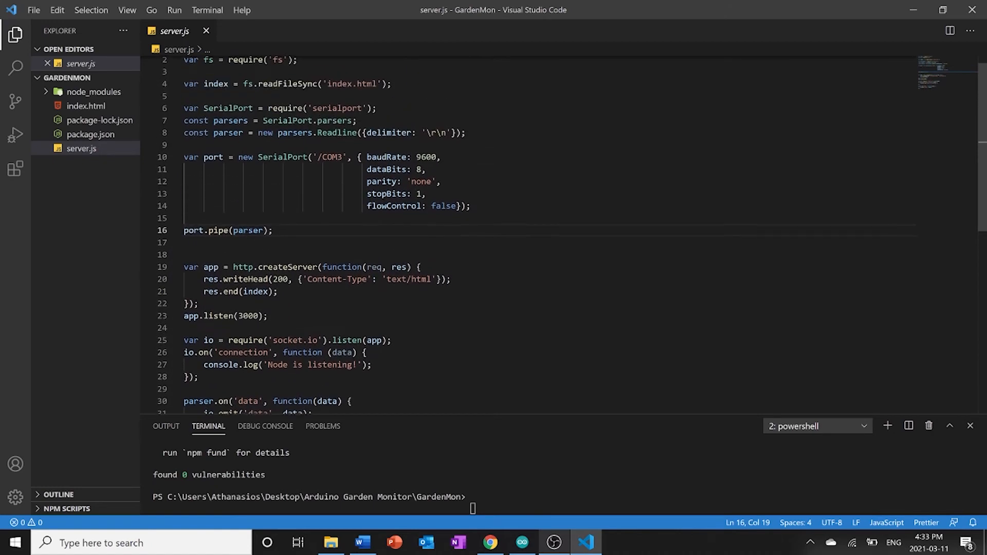
scroll("down", 3)
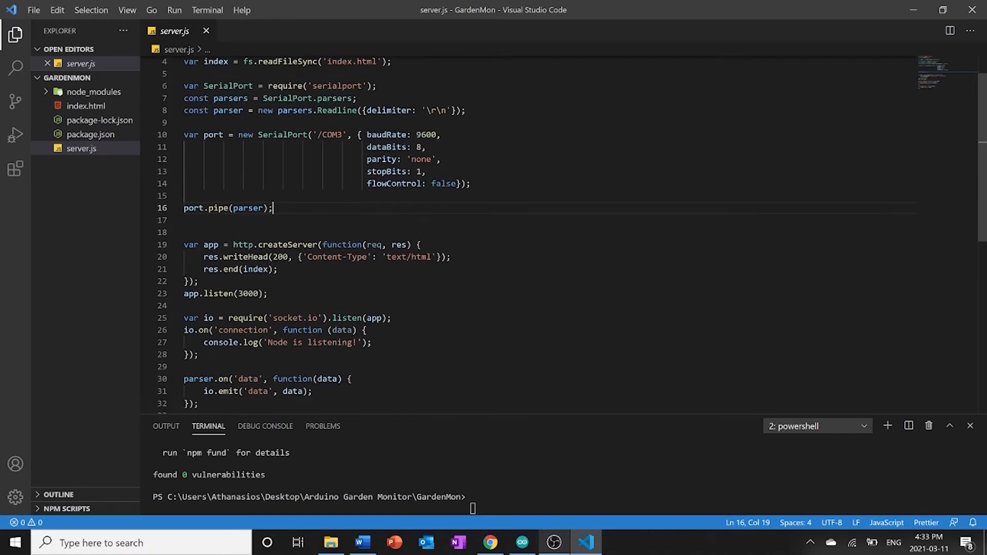
scroll("down", 3)
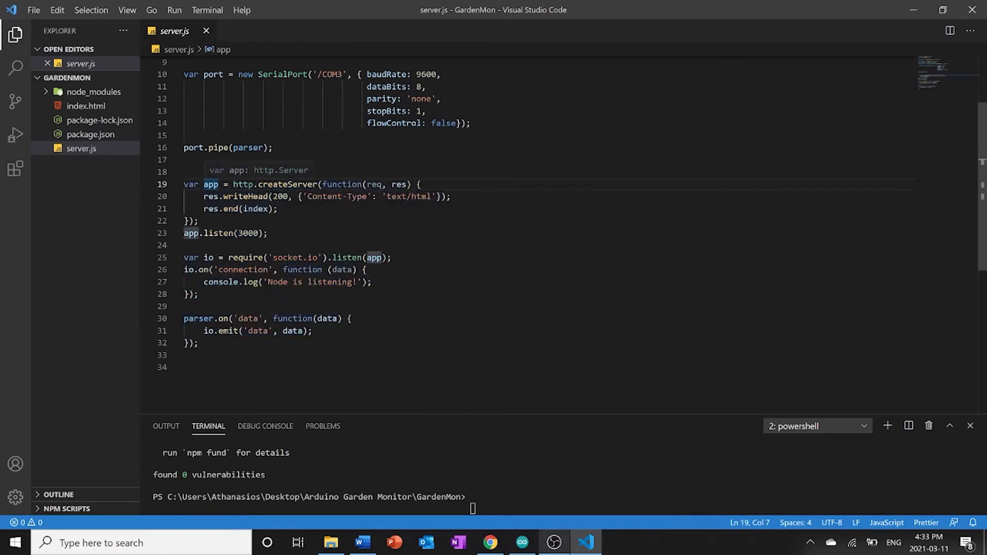
double_click(242, 184)
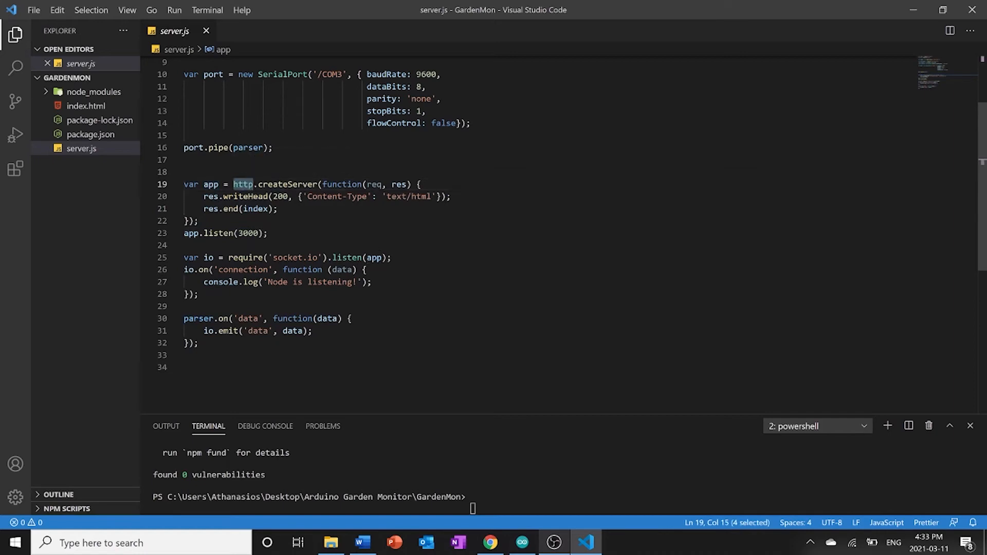
mouse_move(278, 184)
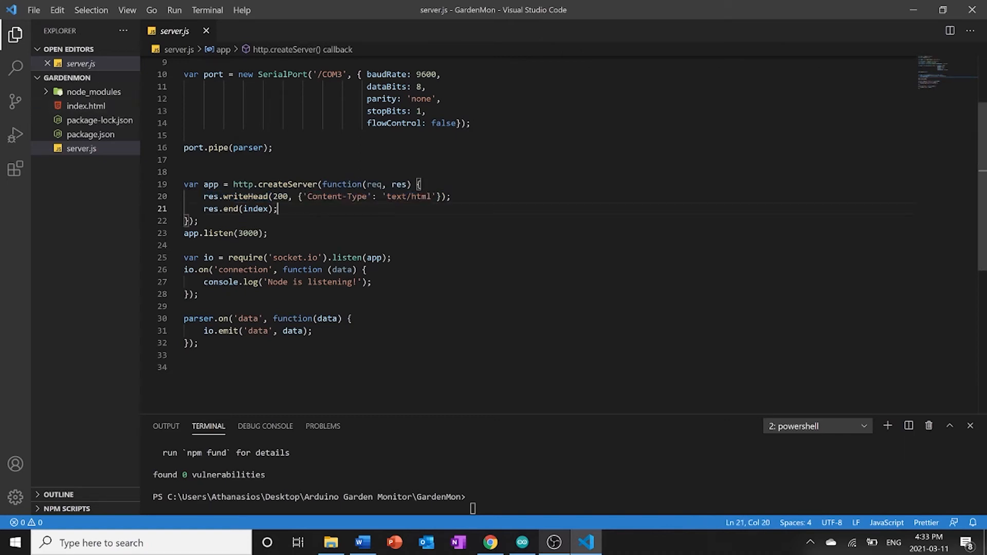
scroll("down", 3)
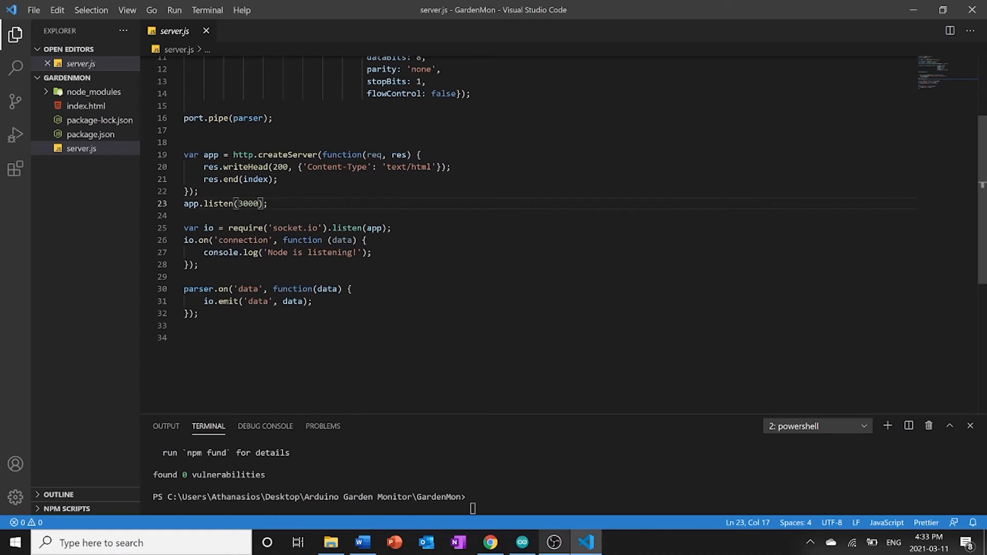
left_click_drag(183, 228, 197, 264)
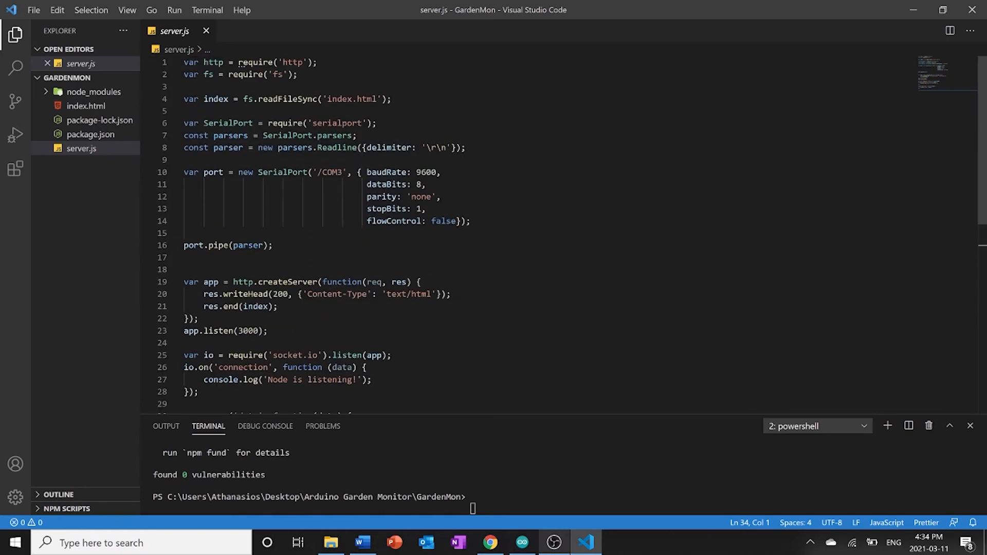
scroll("down", 3)
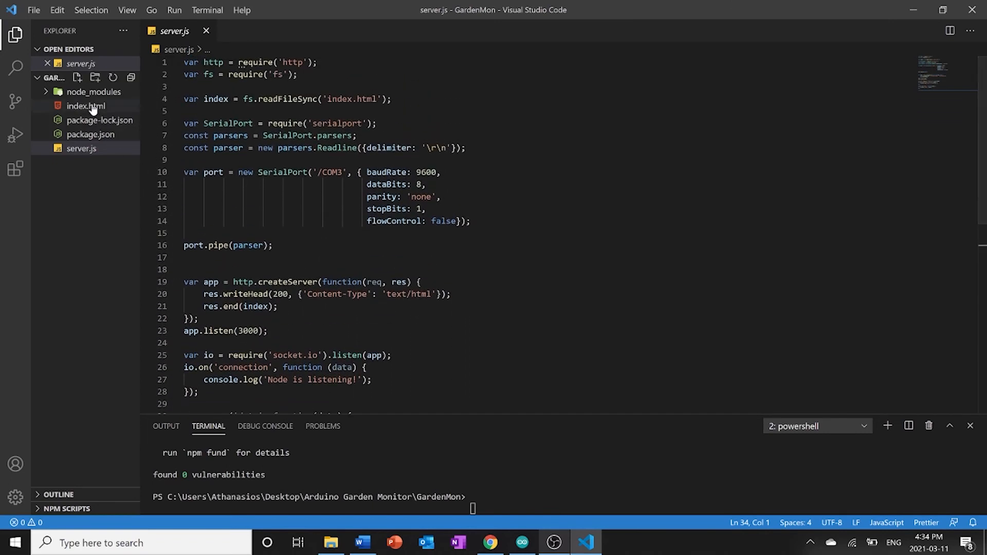
mouse_move(87, 105)
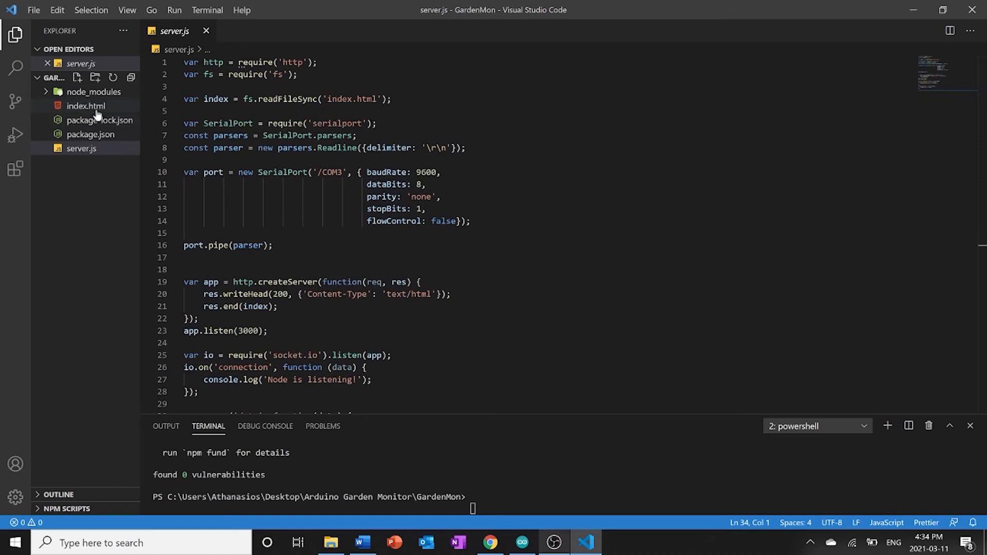
- Open index.html and scroll to the Humidity, Temperature and Feels like boxes, highlighting the Humidity heading
left_click(86, 106)
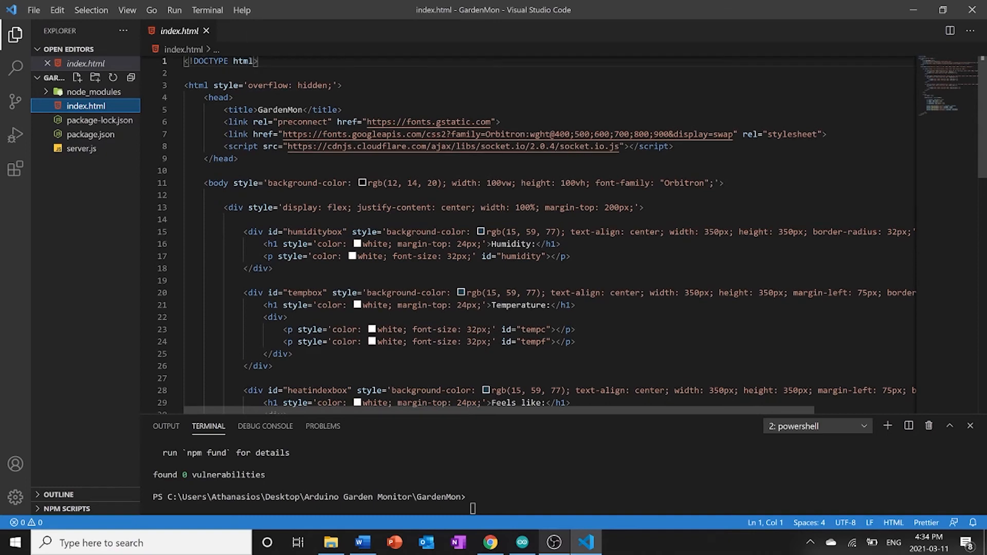
scroll("down", 3)
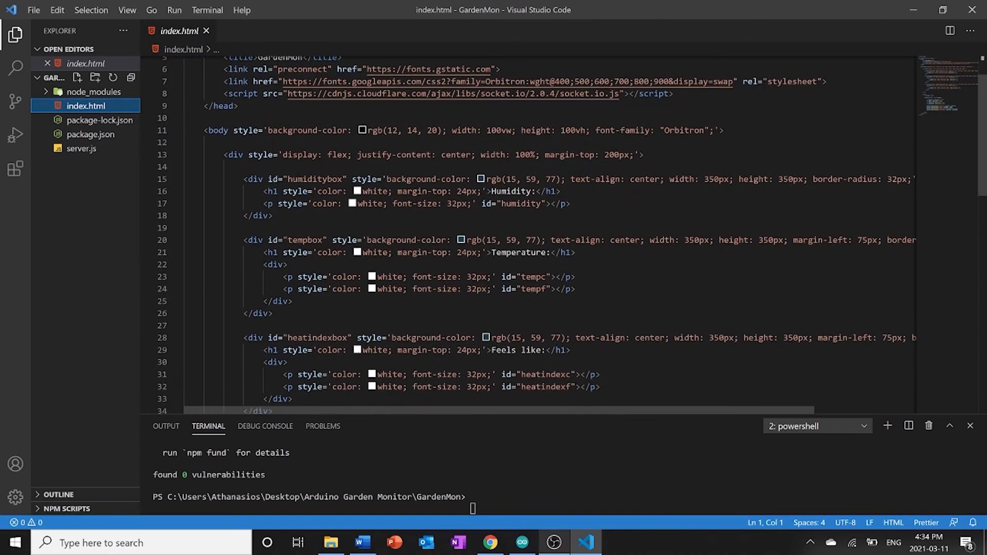
scroll("down", 3)
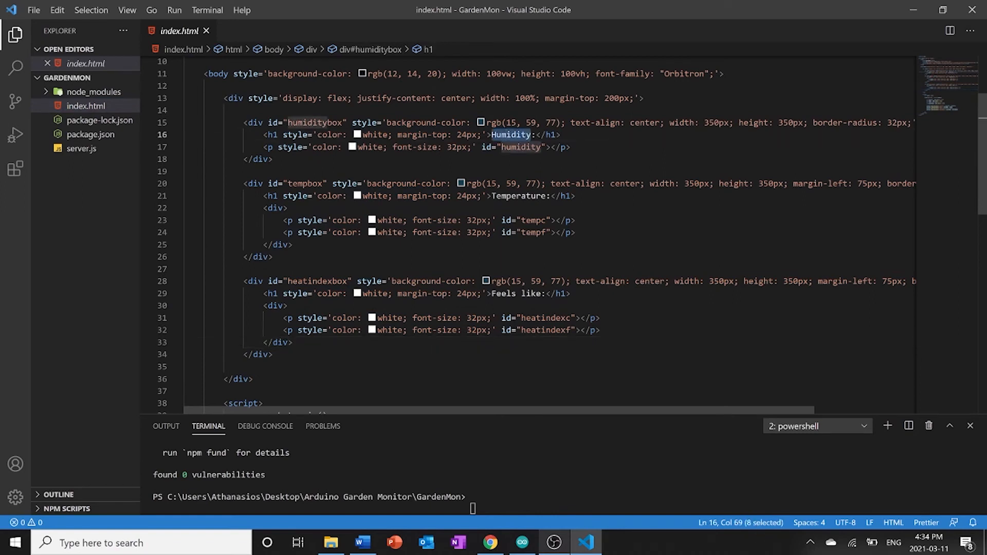
double_click(531, 293)
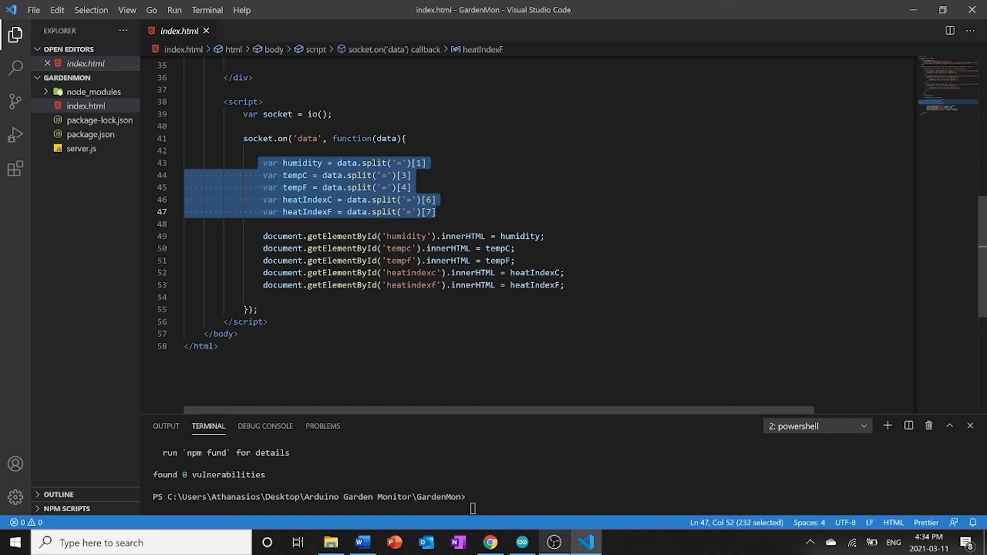
- Go over the five data.split lines including heatIndexC, then the getElementById lines that fill the page fields
left_click(415, 201)
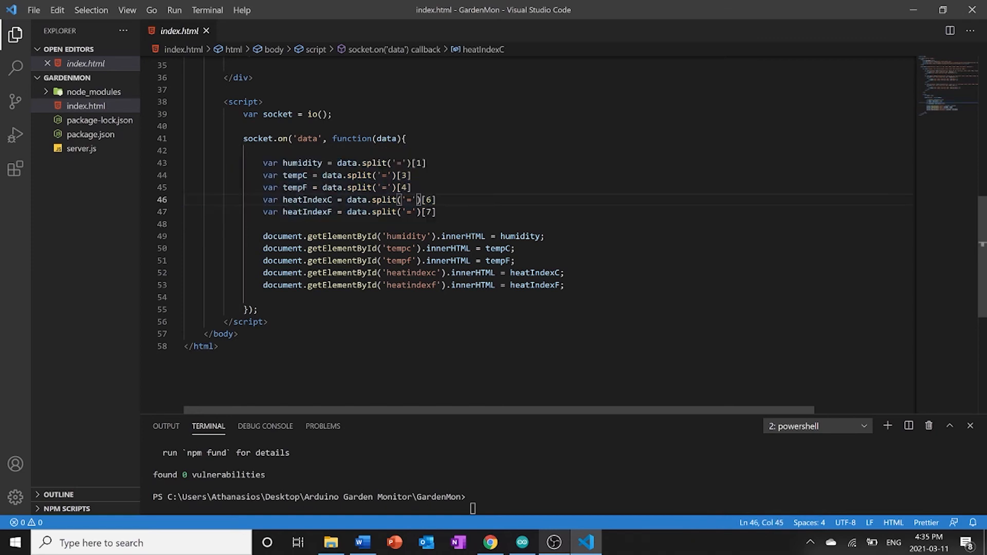
left_click_drag(262, 163, 436, 212)
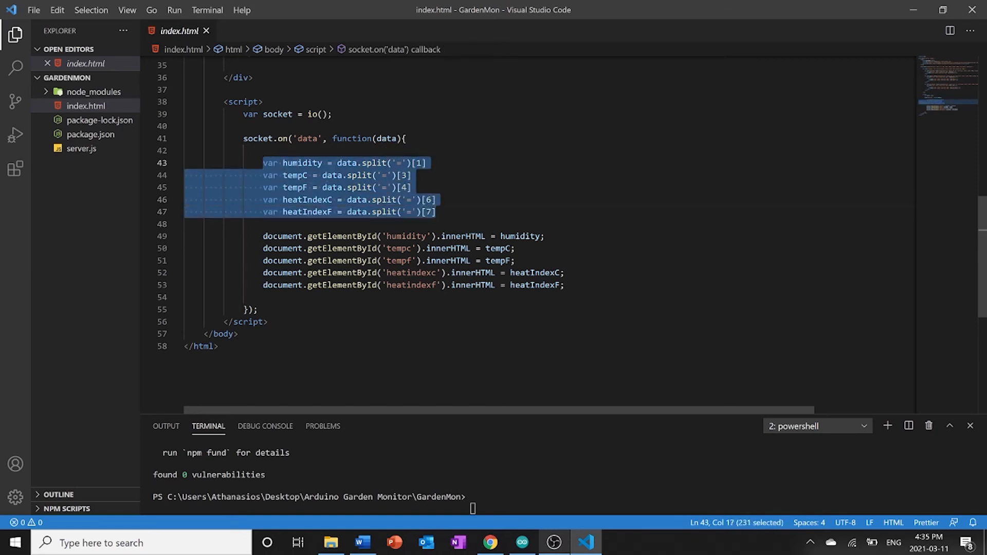
left_click(408, 163)
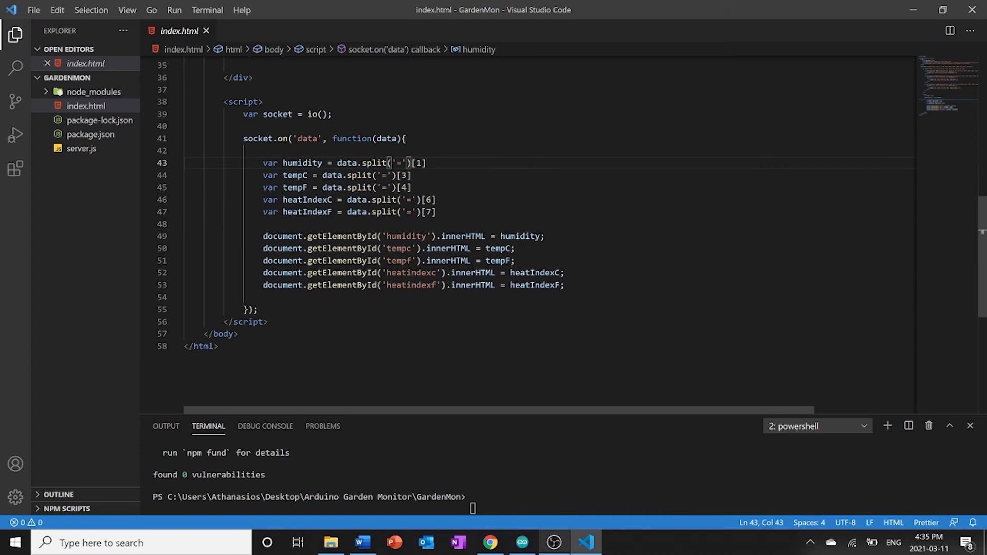
double_click(419, 163)
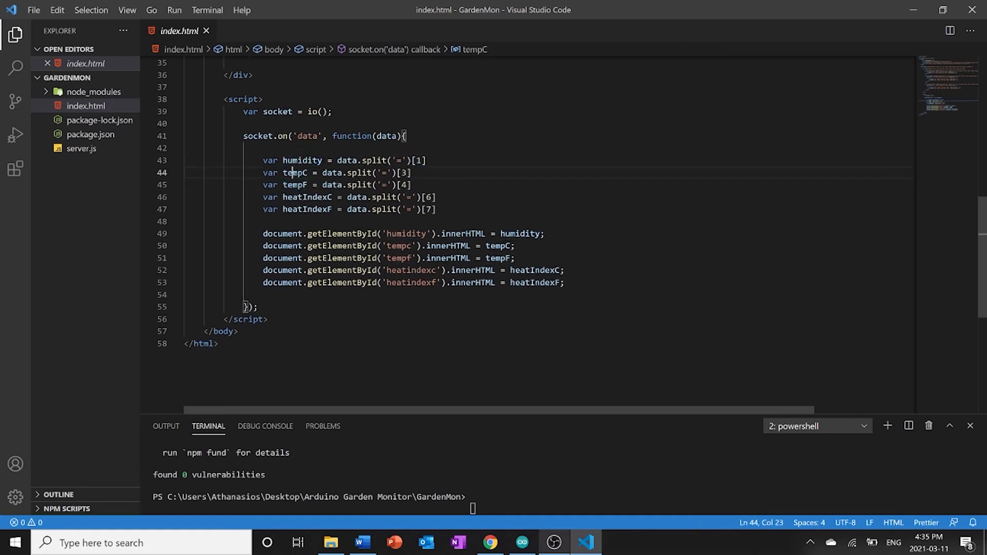
double_click(308, 198)
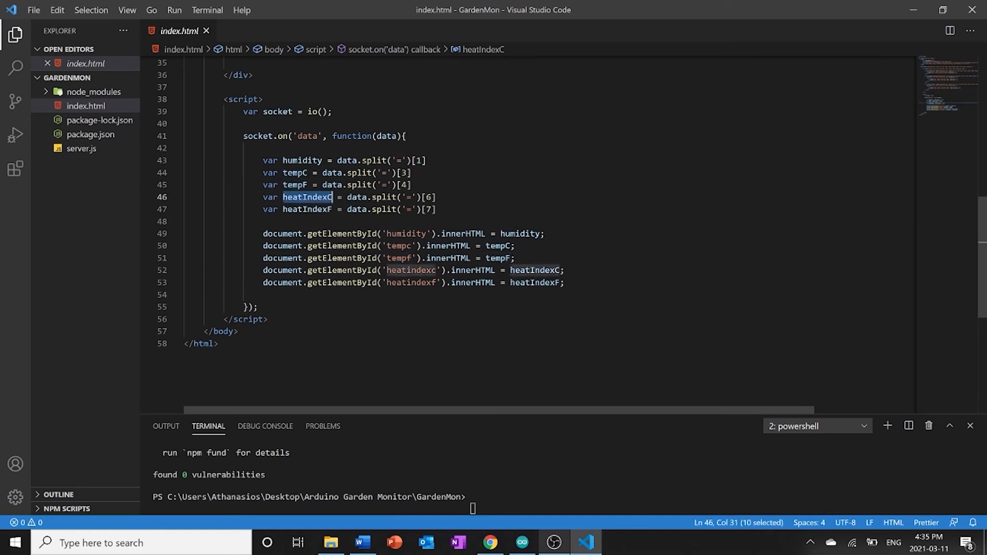
double_click(307, 209)
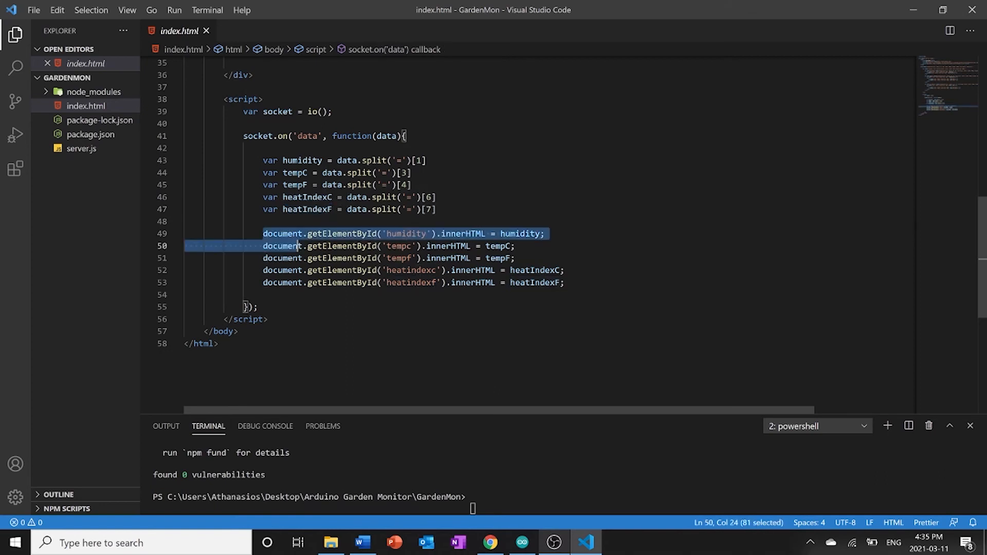
left_click_drag(303, 246, 564, 282)
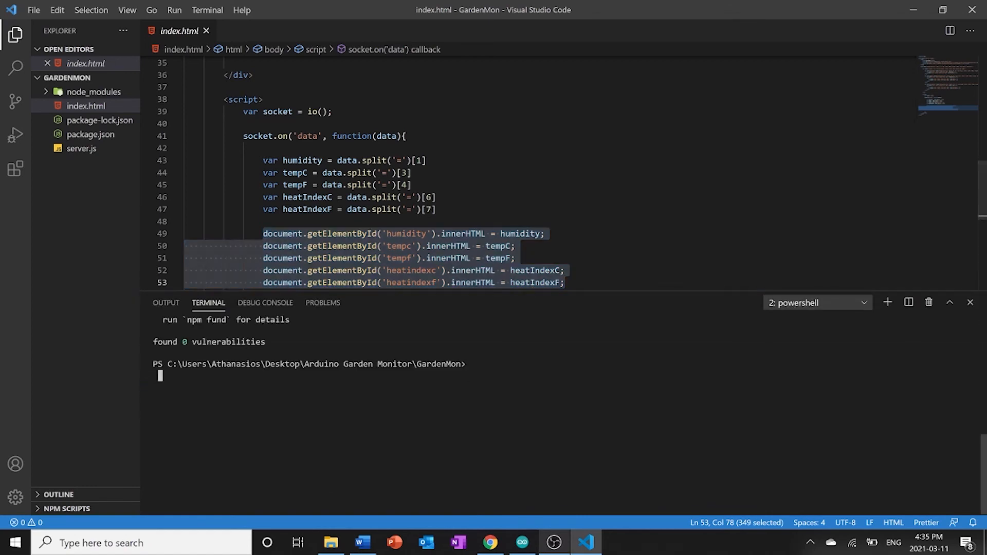
- Start the server with npm start and scroll server.js to its console.log('Node is listening!') line
type("npm start")
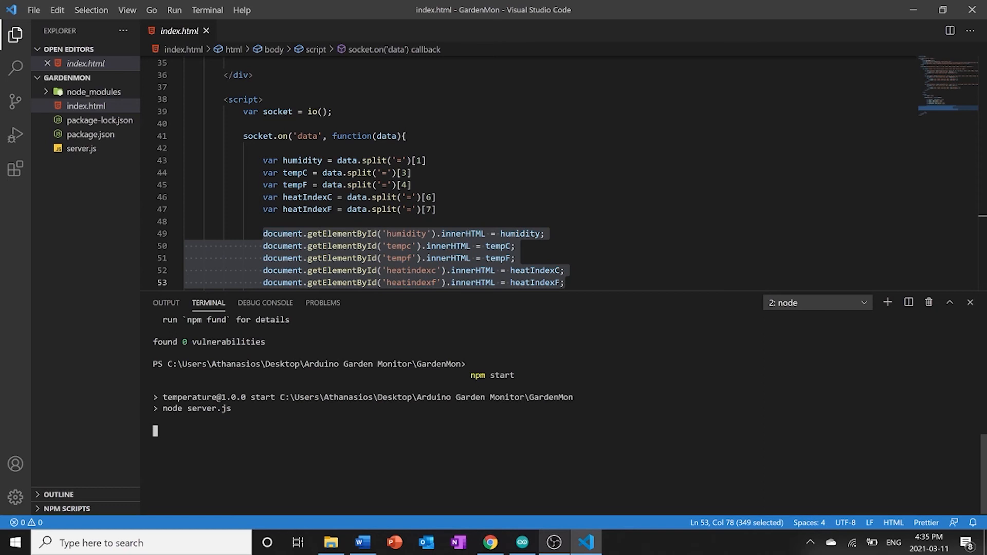
mouse_move(99, 145)
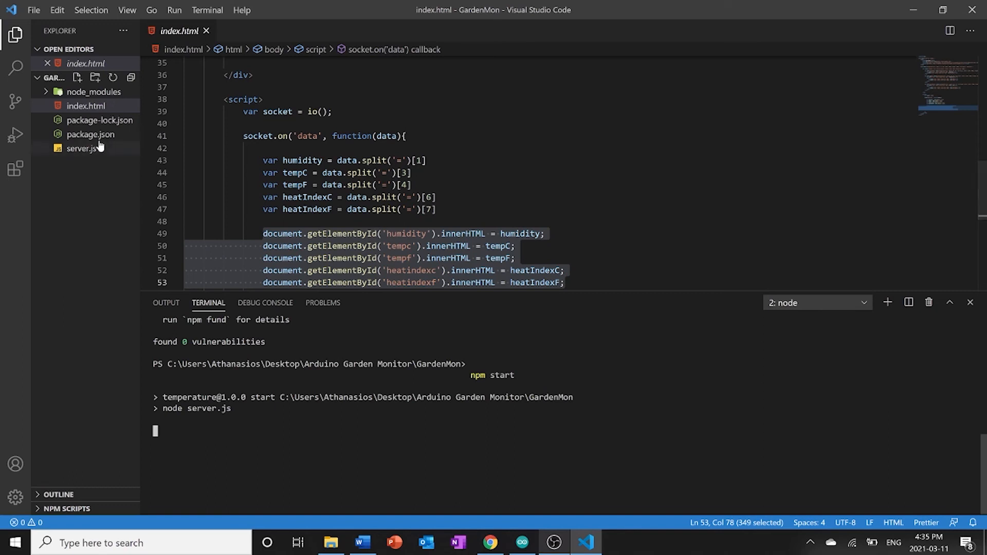
left_click(80, 148)
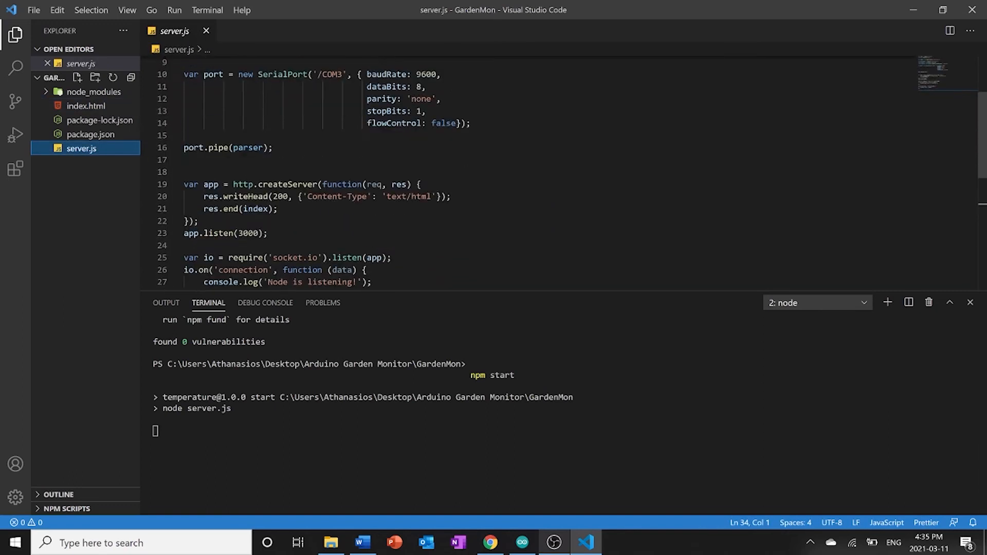
scroll("down", 3)
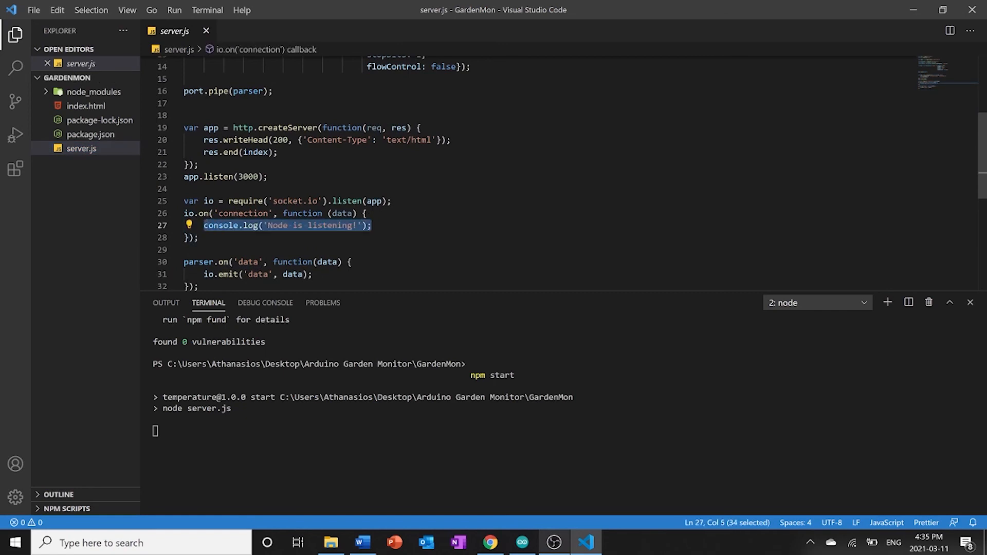
left_click(490, 543)
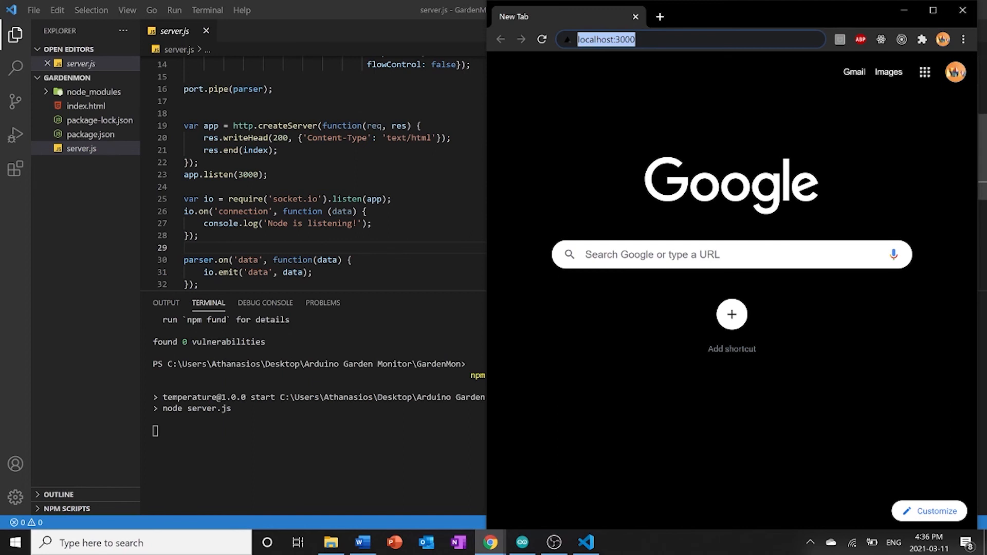
mouse_move(504, 173)
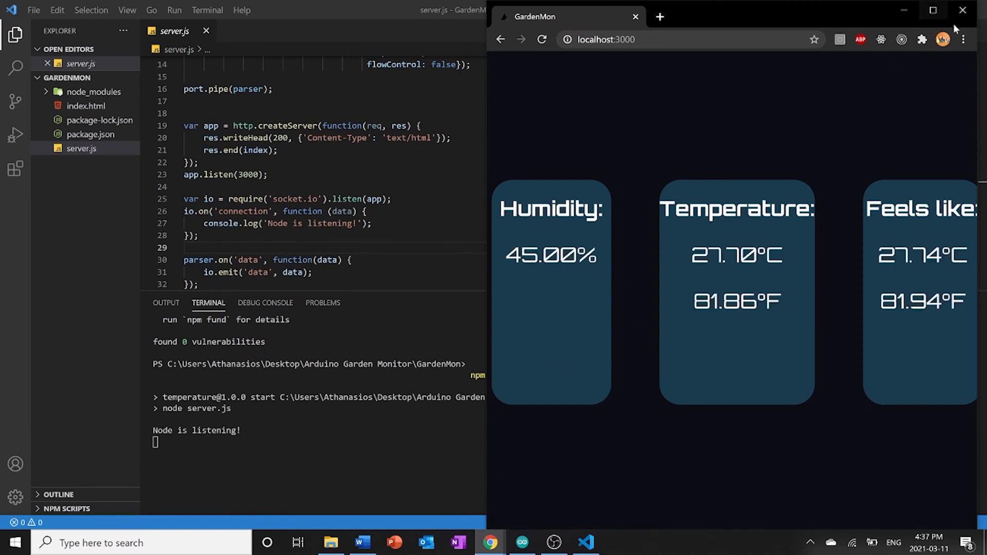
- Maximize Chrome so the localhost:3000 humidity, temperature and feels-like cards fill the screen
left_click(933, 10)
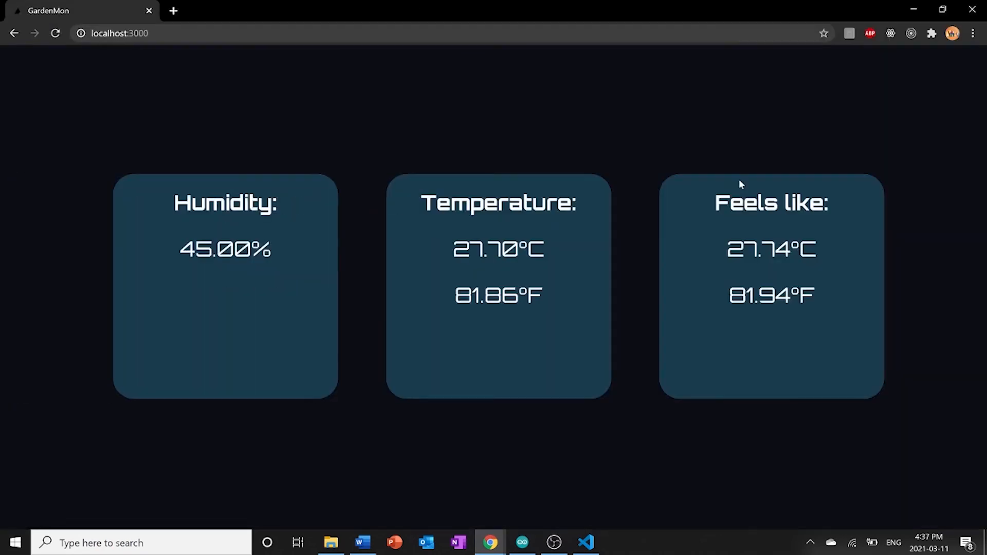
mouse_move(233, 240)
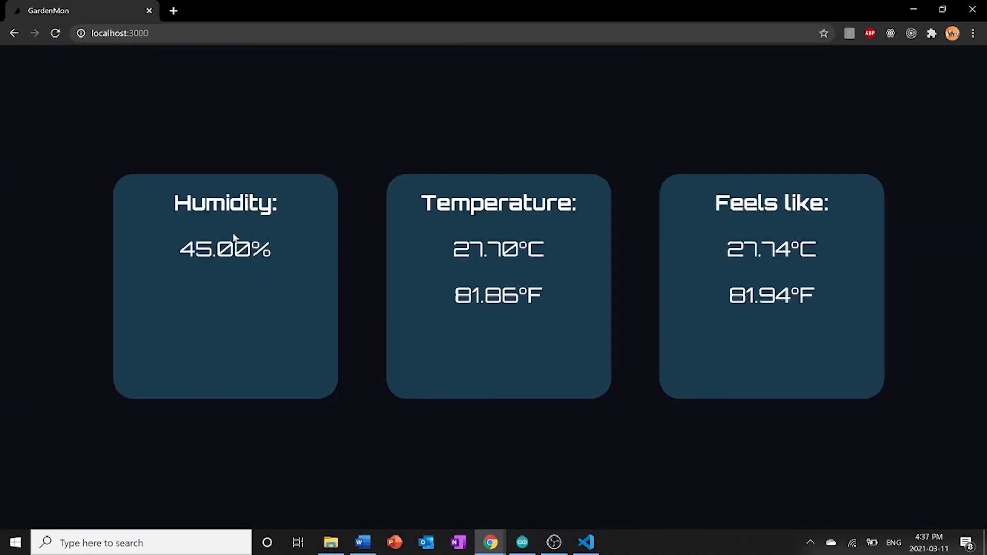
mouse_move(520, 413)
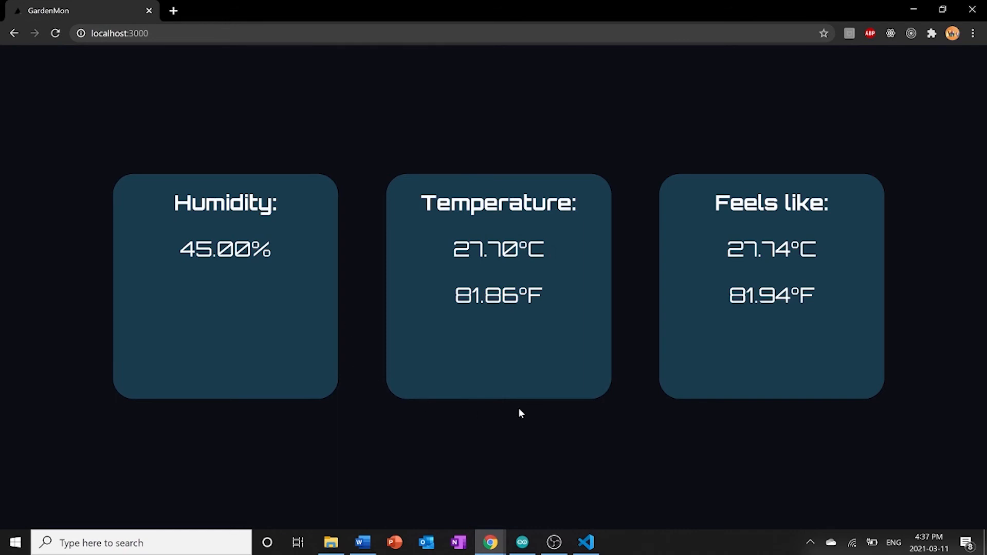
mouse_move(523, 366)
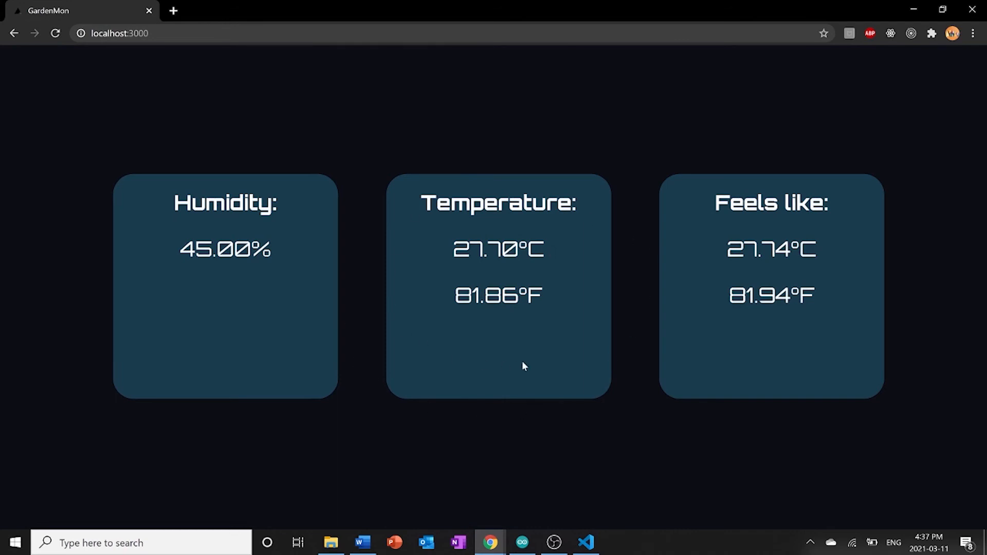